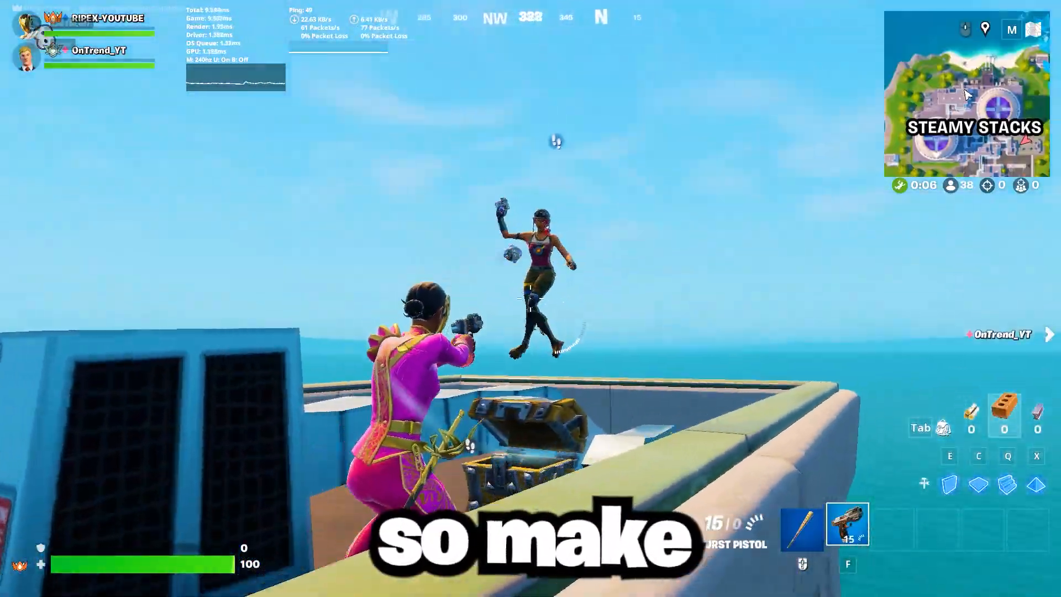
- Launch Command Prompt as administrator and run DISM.exe /Online /Cleanup-image /Restorehealth
{"action": "left_click", "coordinate": [531, 298]}
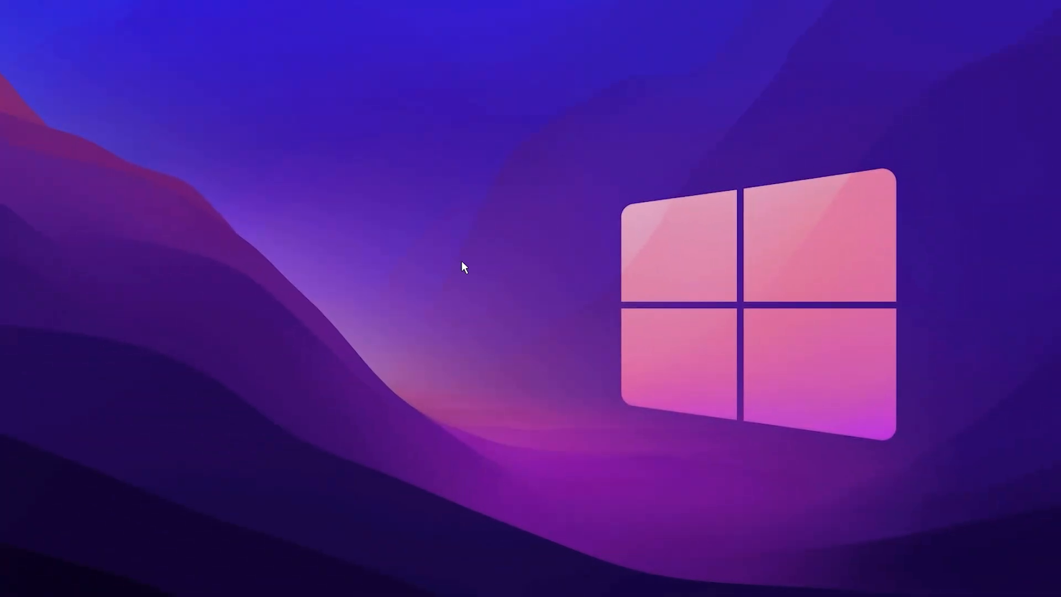
{"action": "mouse_move", "coordinate": [482, 273]}
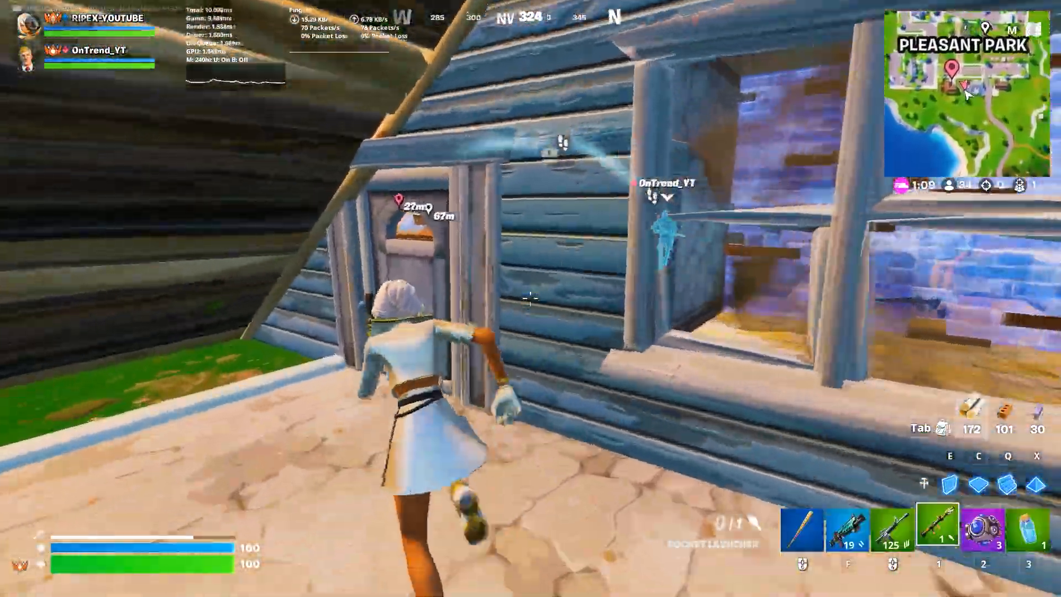
{"action": "left_click", "coordinate": [530, 299]}
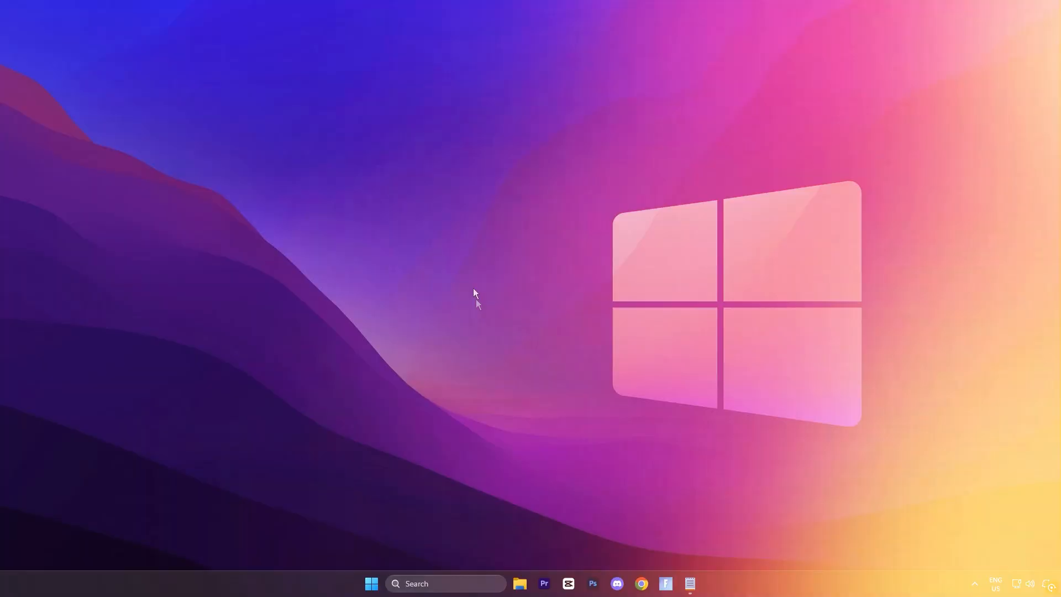
{"action": "type", "text": "control Panel"}
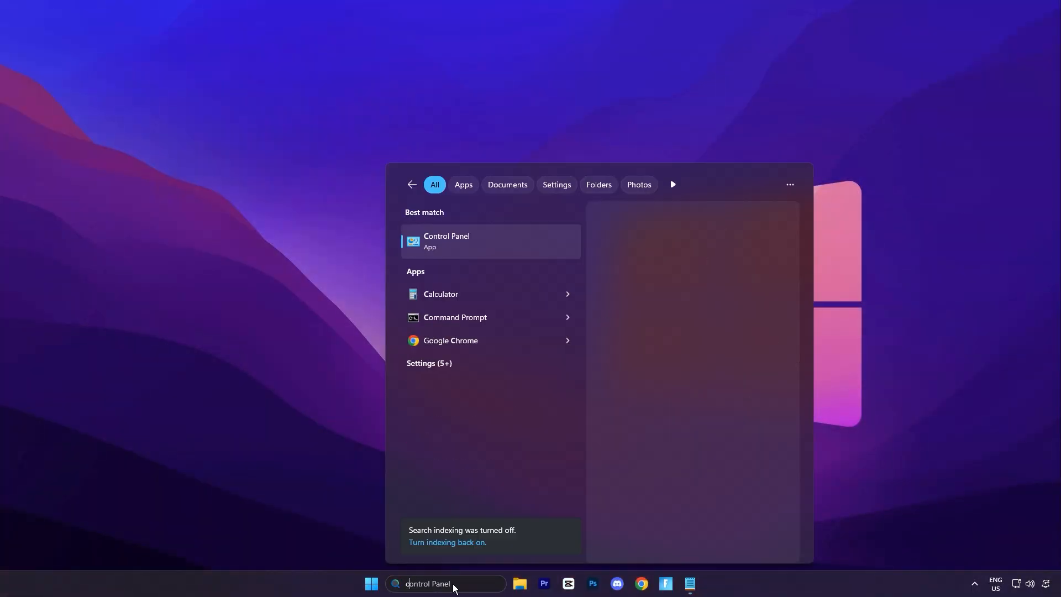
{"action": "type", "text": "cm"}
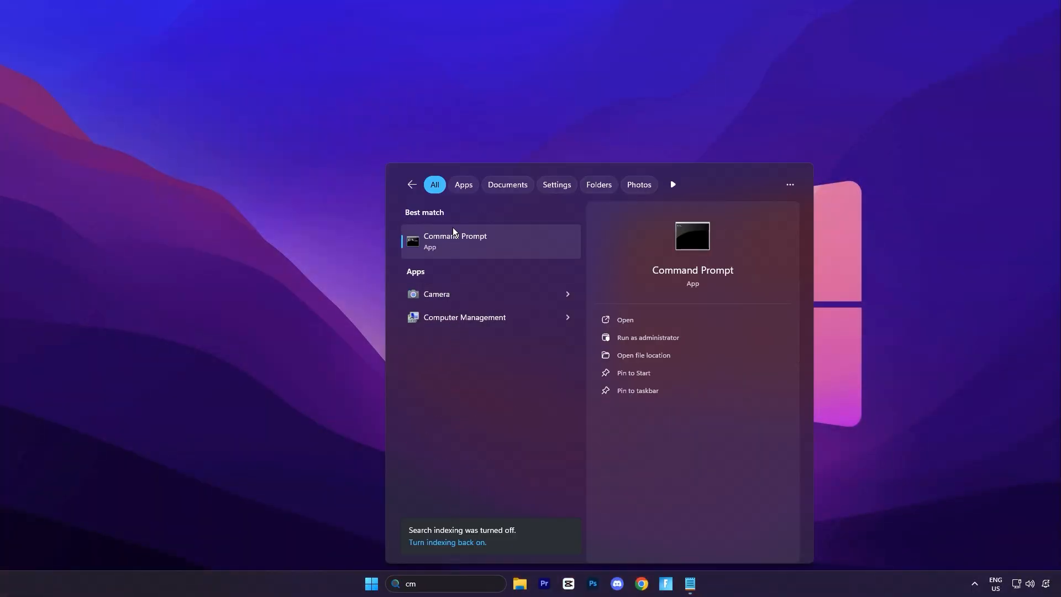
{"action": "right_click", "coordinate": [454, 242]}
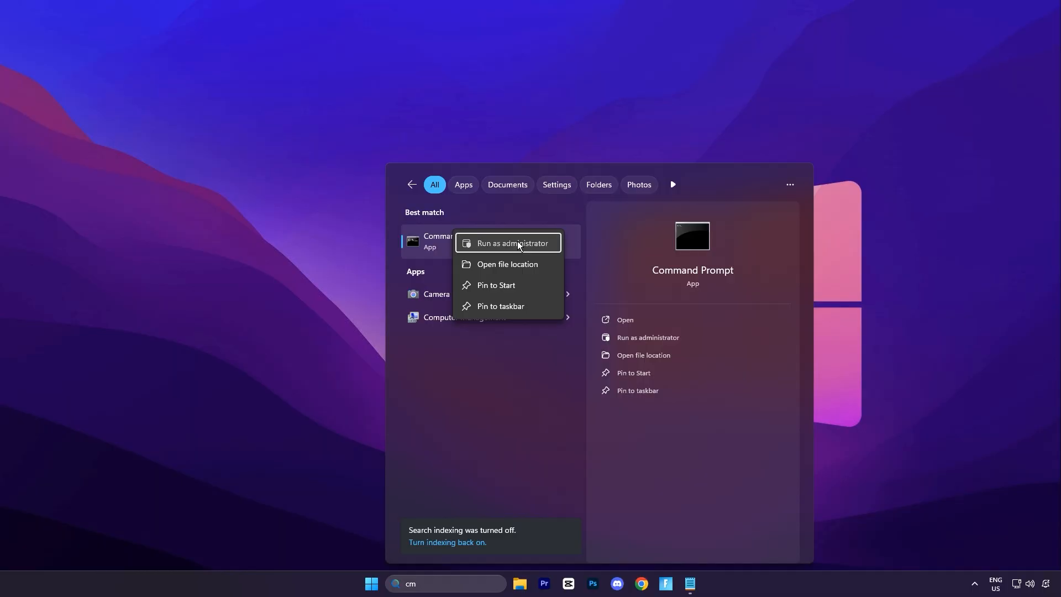
{"action": "left_click", "coordinate": [512, 243]}
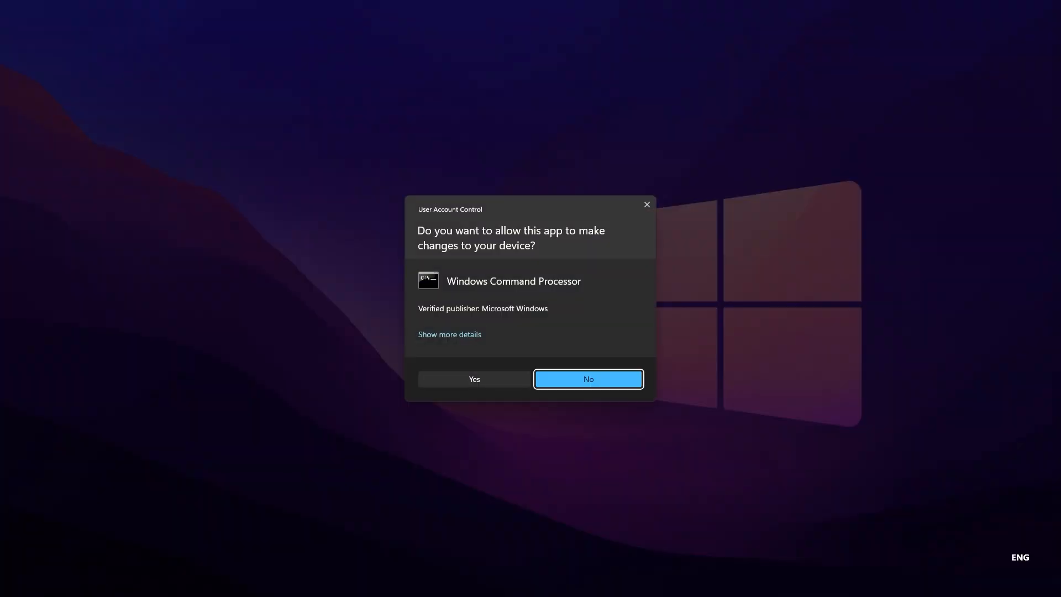
{"action": "left_click", "coordinate": [474, 379]}
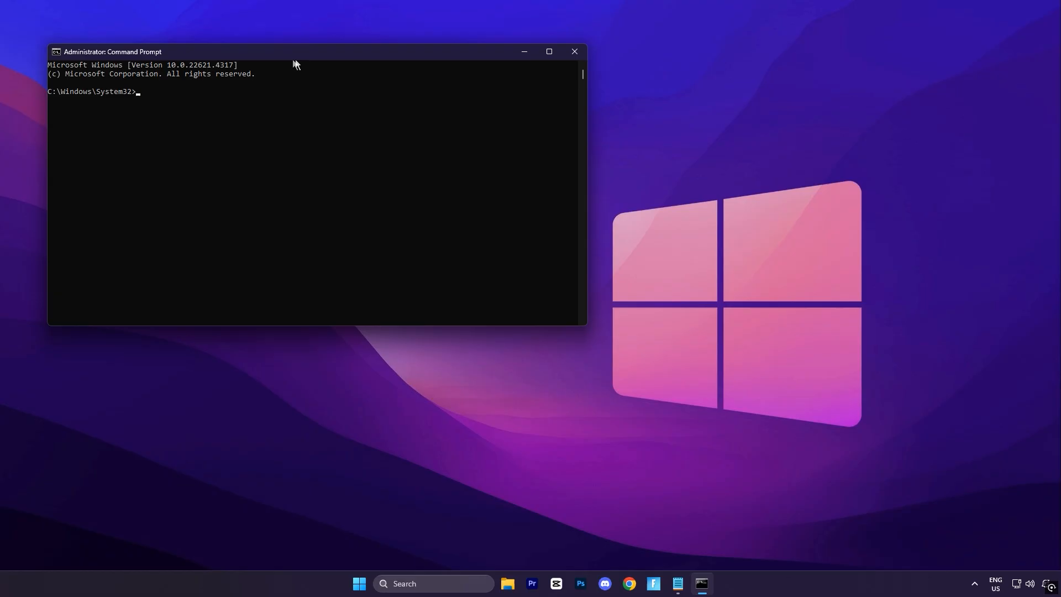
{"action": "left_click_drag", "start_coordinate": [112, 52], "coordinate": [311, 151]}
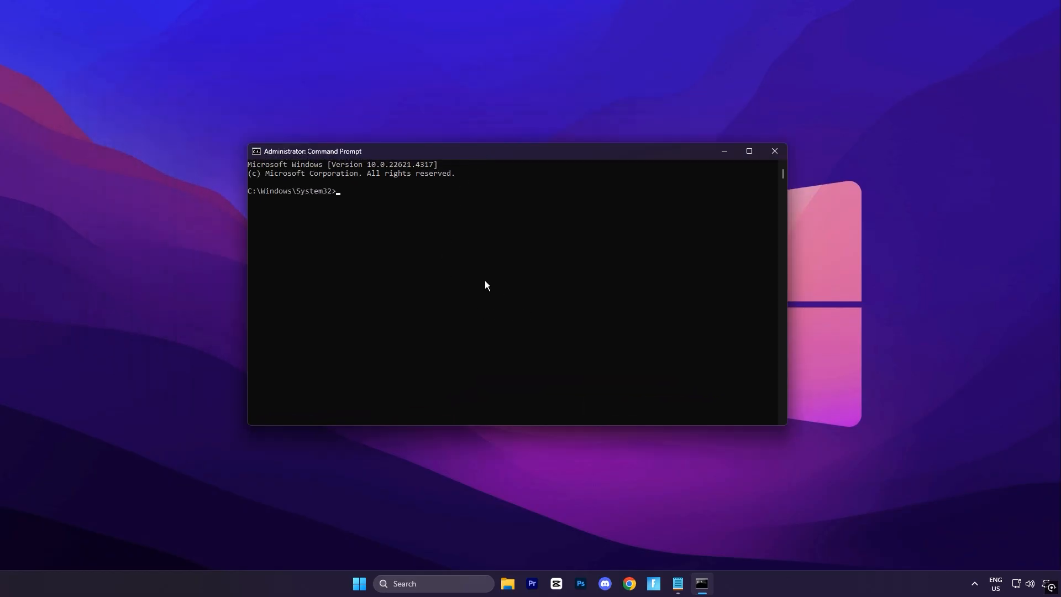
{"action": "type", "text": "DISM.exe /Online /Cleanup-image /Restorehealth"}
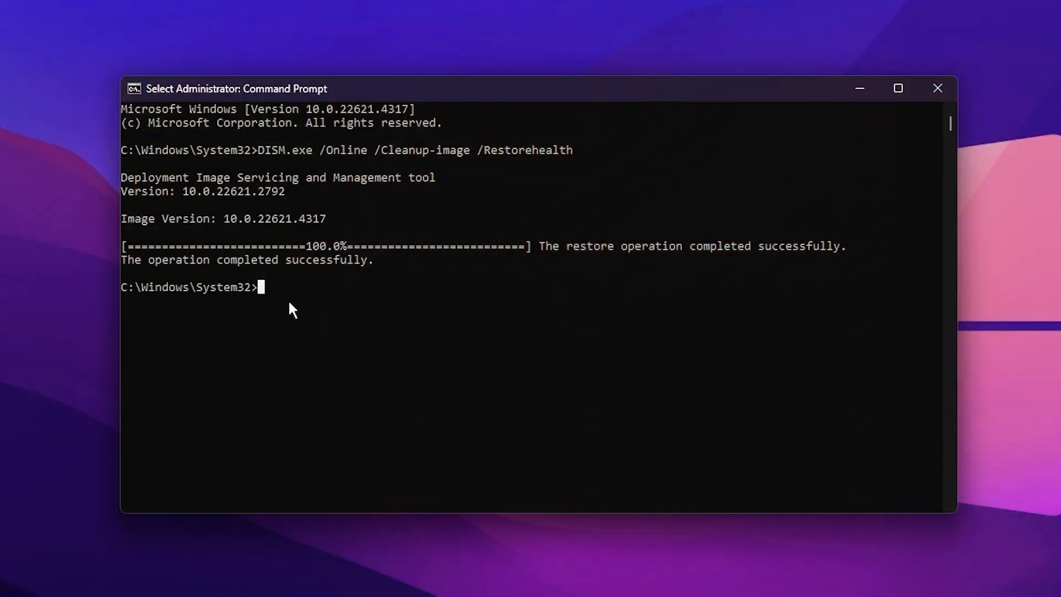
- Run sfc /scannow to start the System File Checker scan
{"action": "type", "text": "sfc /scannow"}
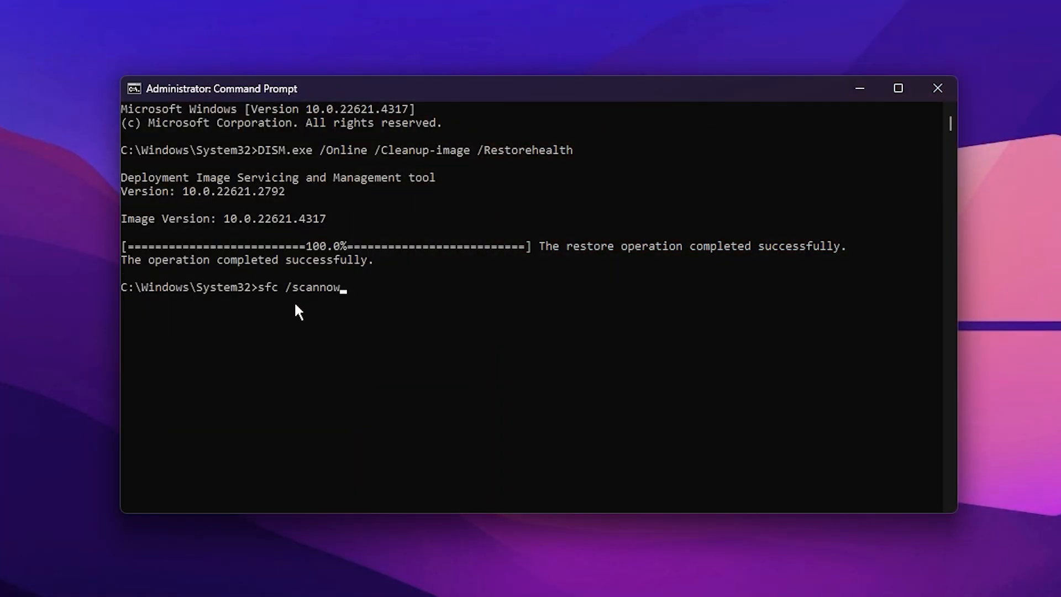
{"action": "mouse_move", "coordinate": [301, 311]}
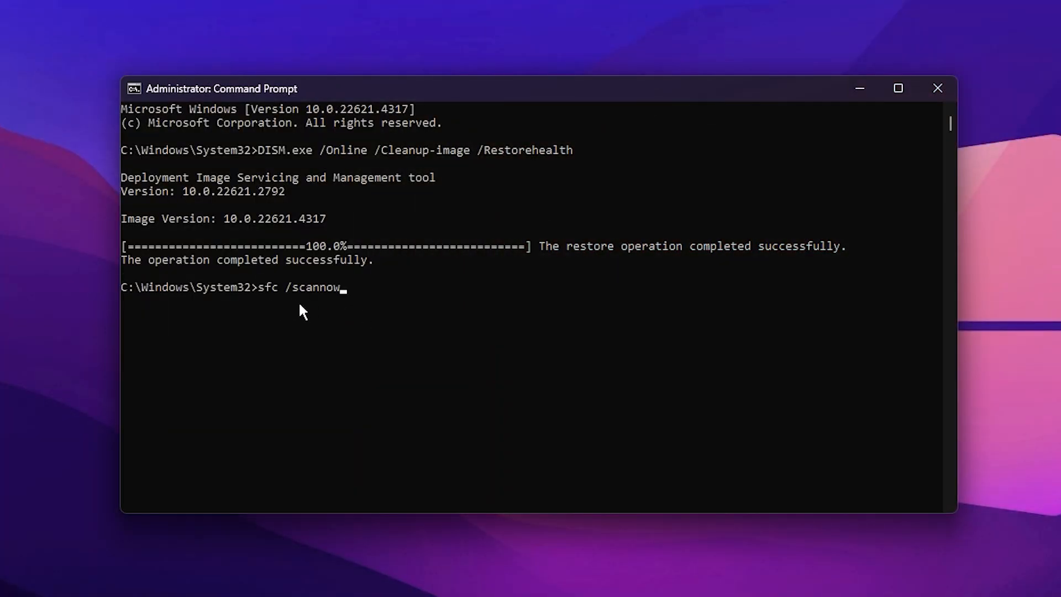
{"action": "key", "text": "enter"}
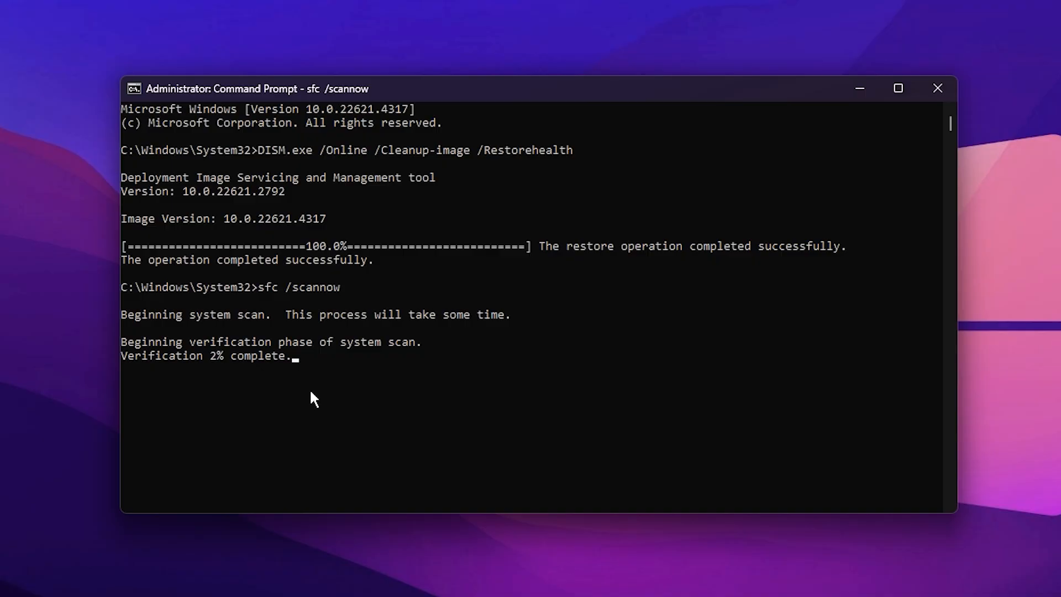
{"action": "mouse_move", "coordinate": [351, 408]}
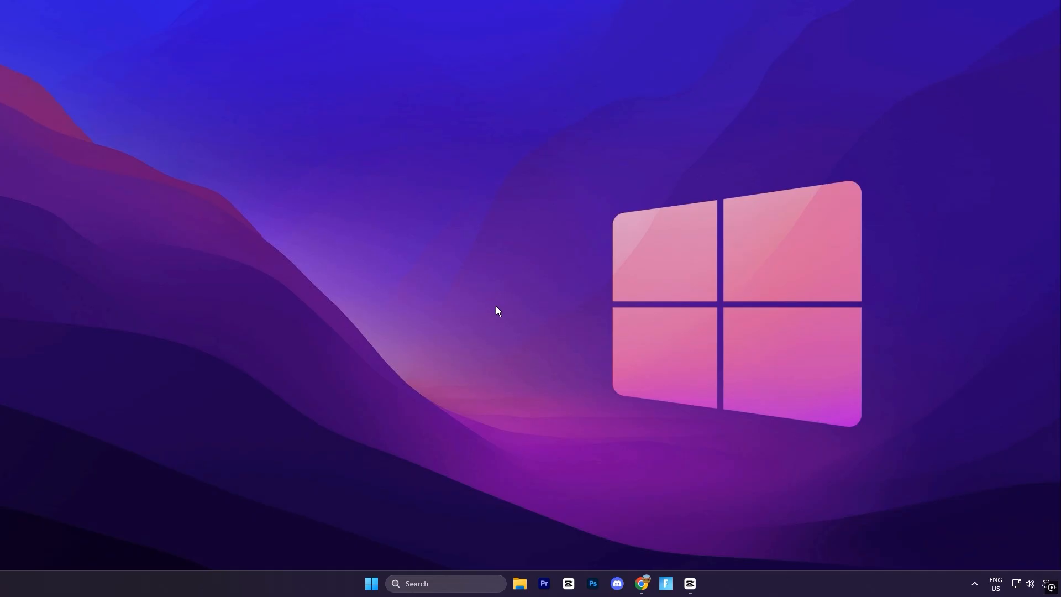
- Open the Fortnite shortcut's file location from its Properties, reaching the Win64 folder
{"action": "right_click", "coordinate": [665, 583]}
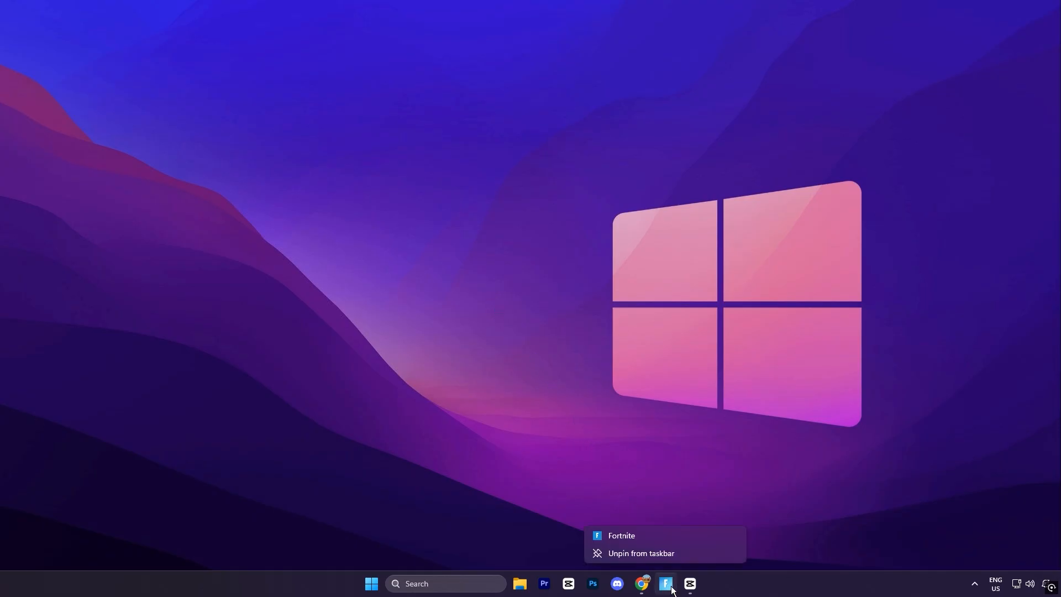
{"action": "mouse_move", "coordinate": [623, 536]}
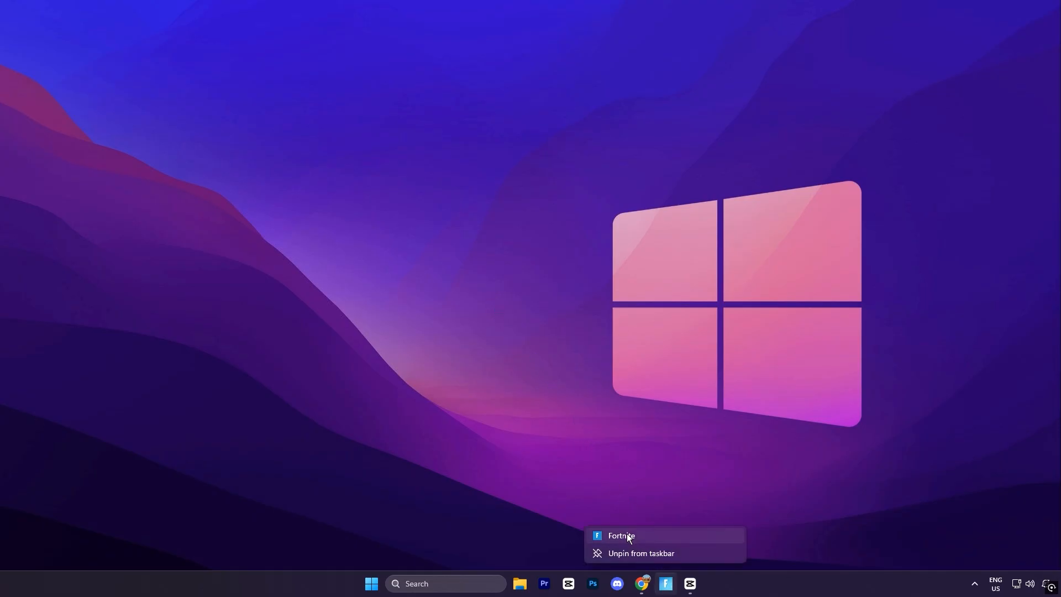
{"action": "left_click", "coordinate": [621, 535]}
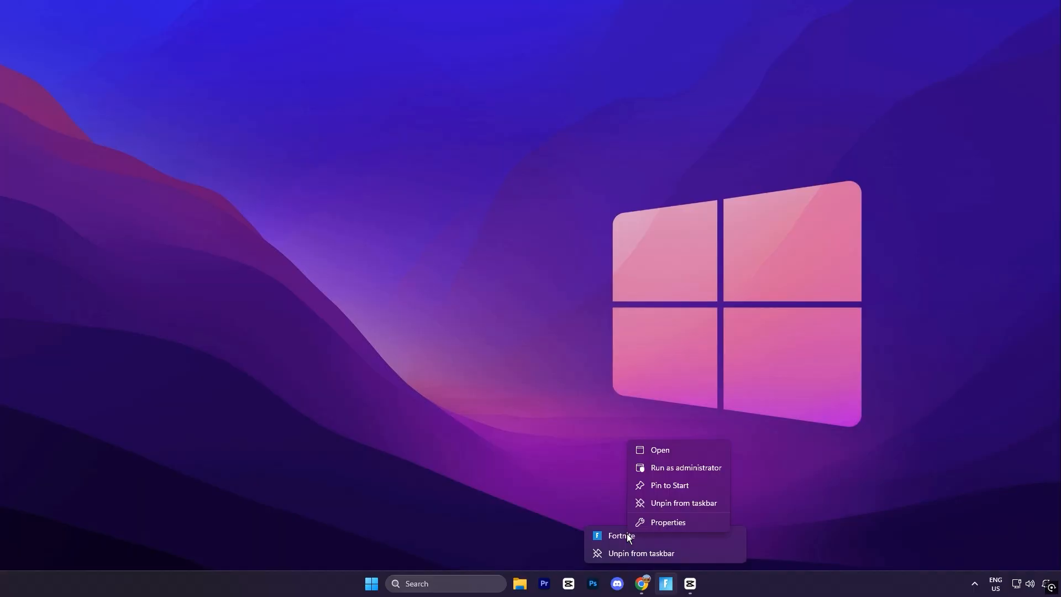
{"action": "left_click", "coordinate": [667, 521]}
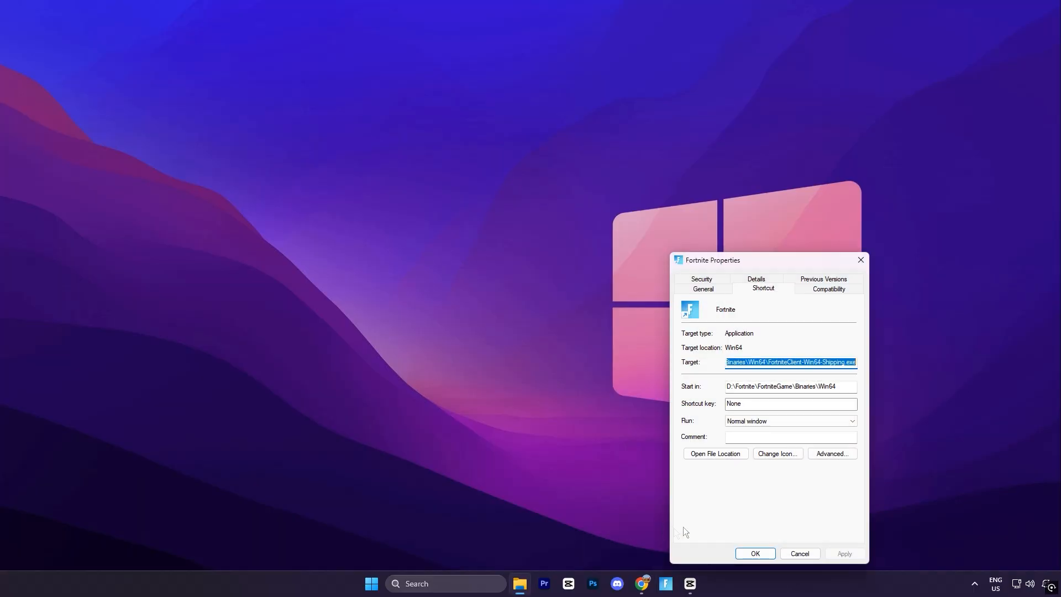
{"action": "left_click_drag", "start_coordinate": [768, 260], "coordinate": [680, 214]}
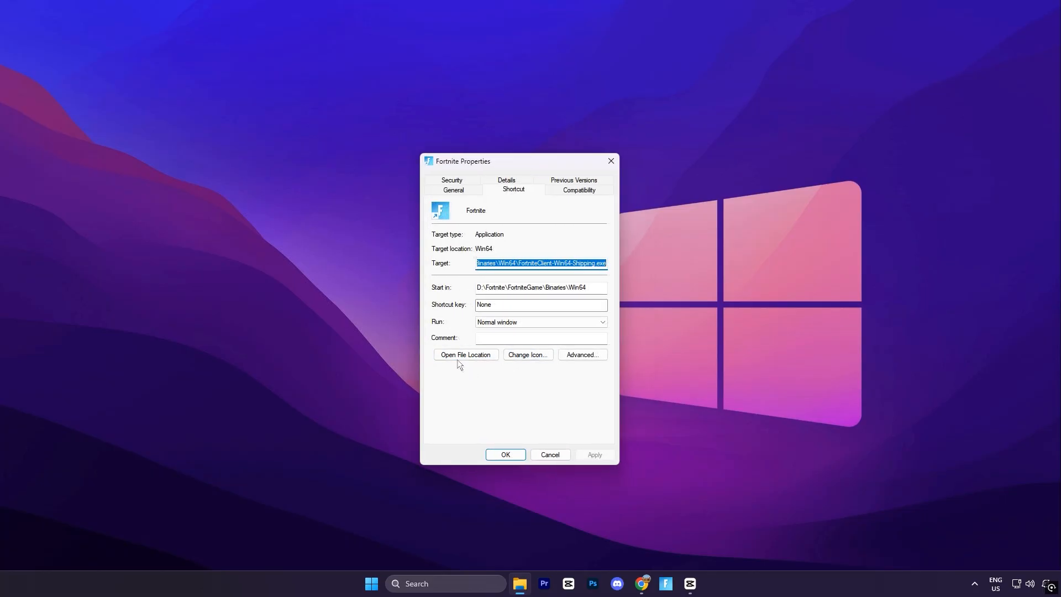
{"action": "left_click", "coordinate": [465, 354]}
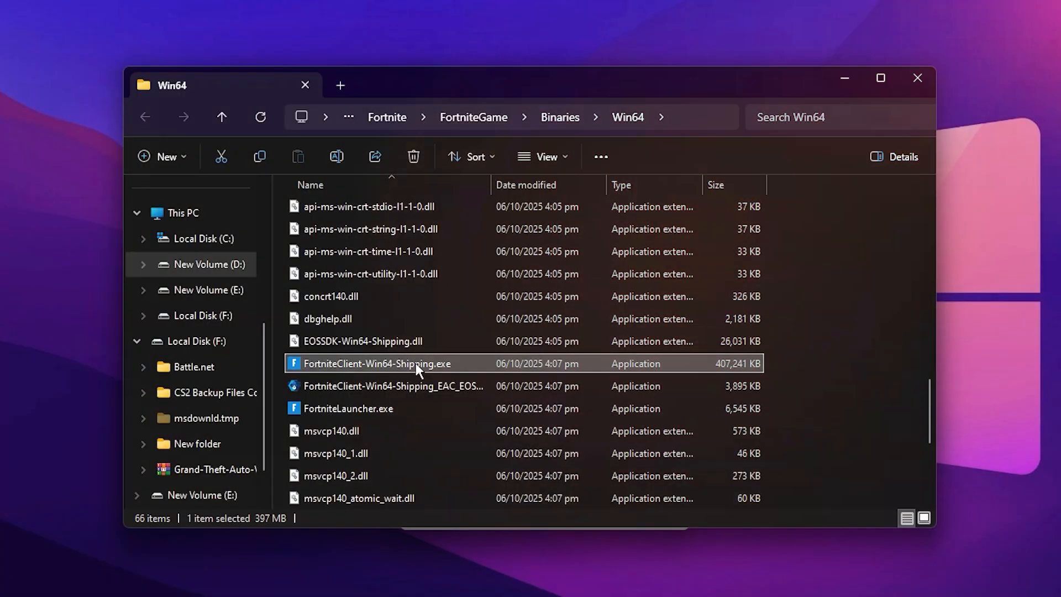
- Disable fullscreen optimizations and override high-DPI scaling for FortniteClient-Win64-Shipping.exe, then apply
{"action": "right_click", "coordinate": [377, 364]}
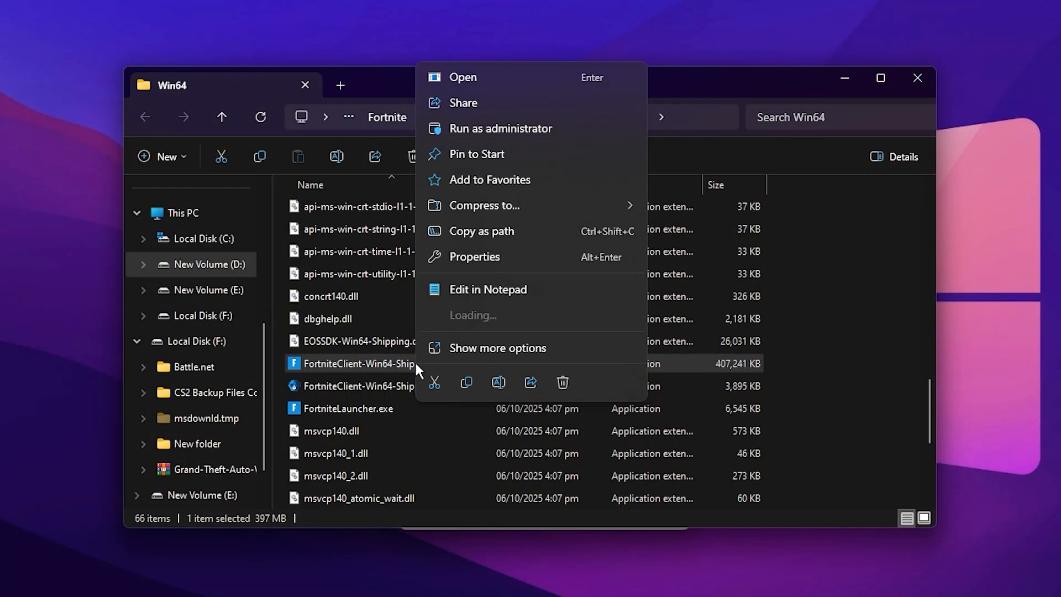
{"action": "left_click", "coordinate": [473, 256]}
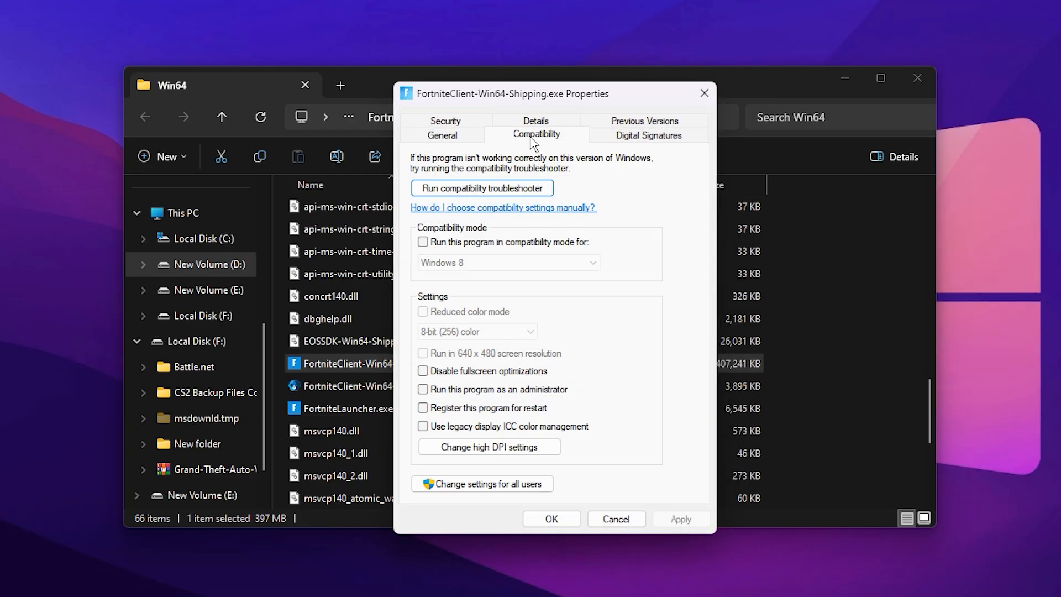
{"action": "mouse_move", "coordinate": [473, 373]}
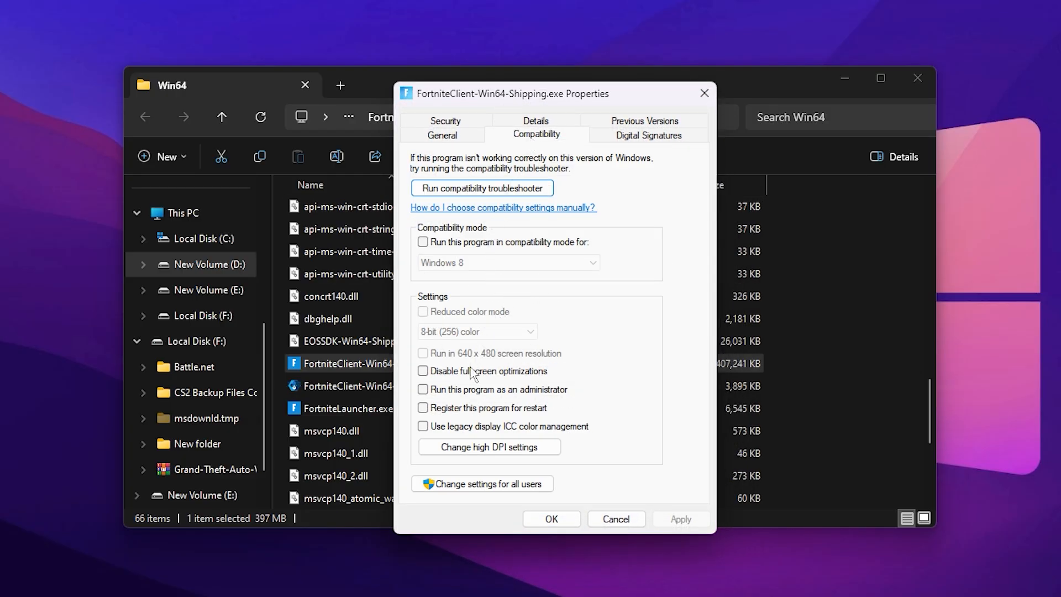
{"action": "left_click", "coordinate": [423, 371]}
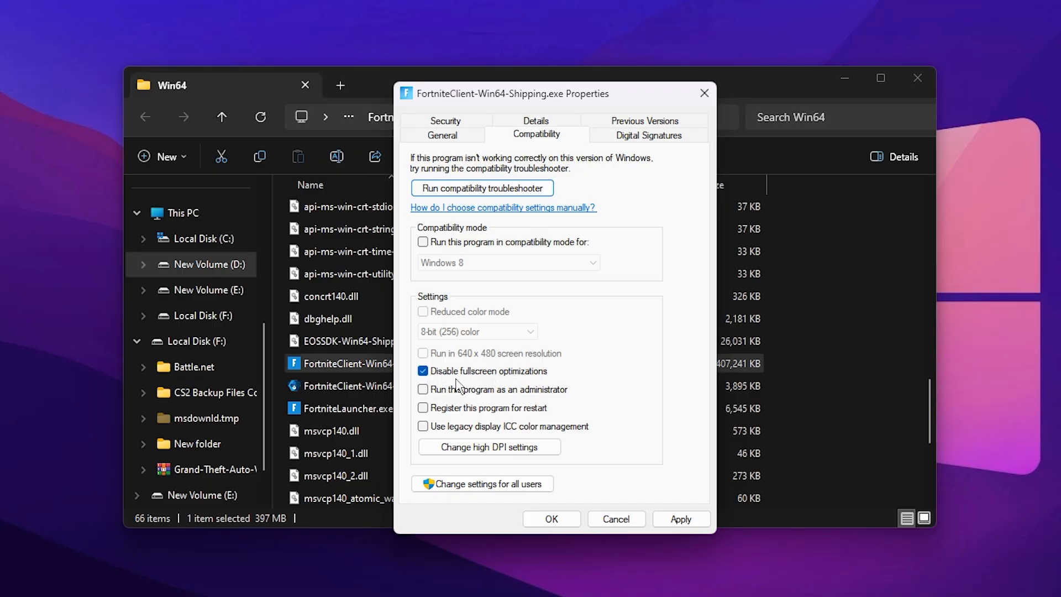
{"action": "left_click", "coordinate": [488, 446]}
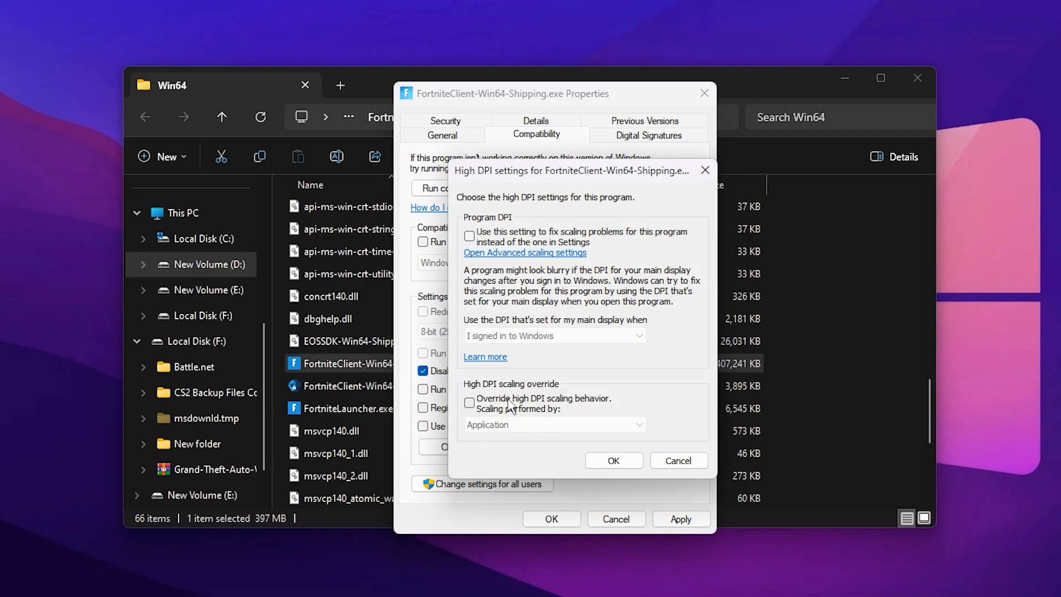
{"action": "left_click", "coordinate": [469, 403]}
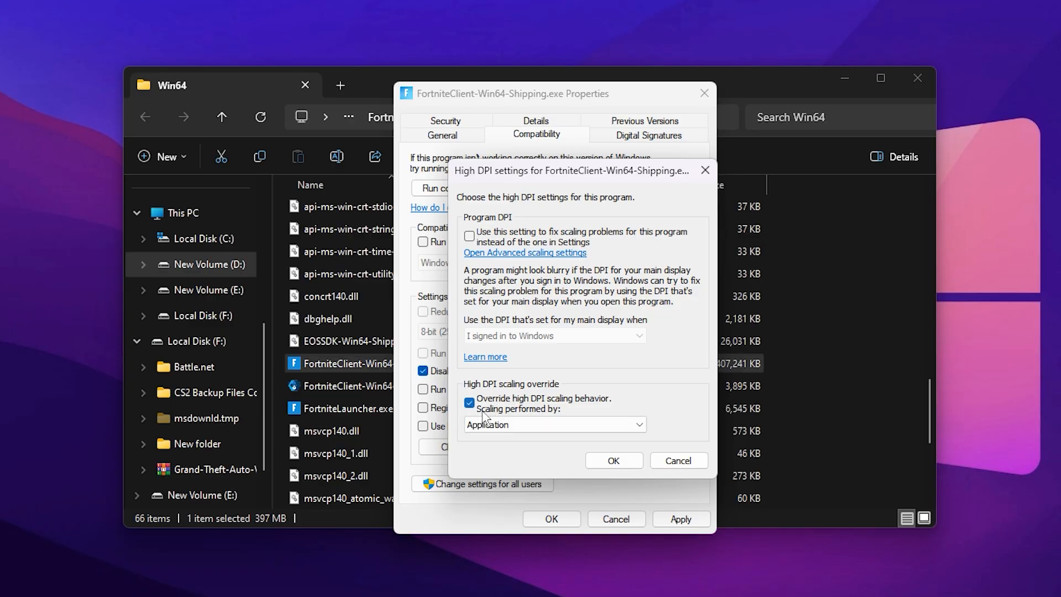
{"action": "left_click", "coordinate": [553, 425]}
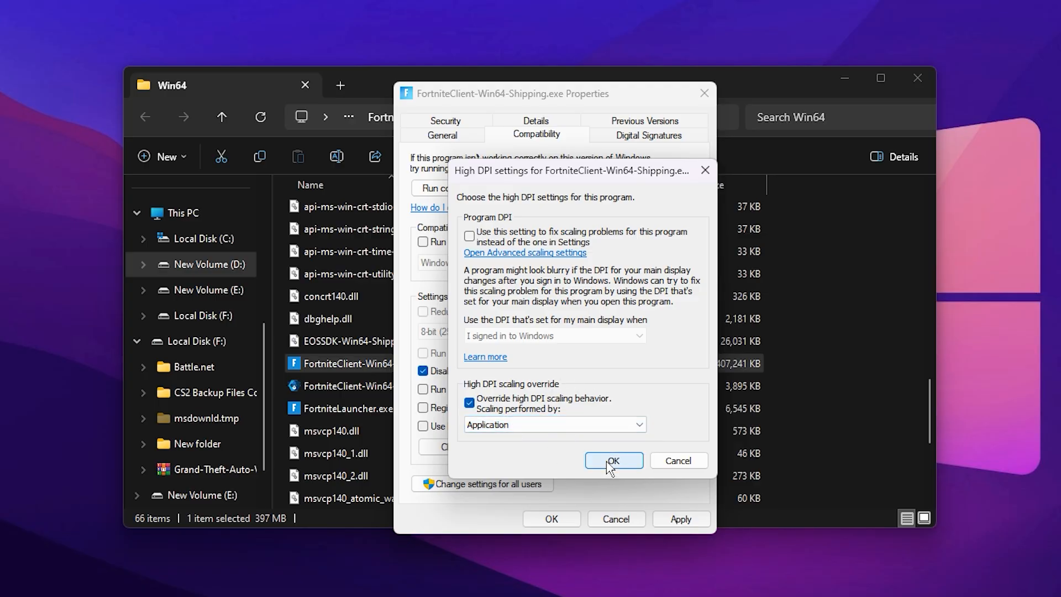
{"action": "left_click", "coordinate": [613, 460]}
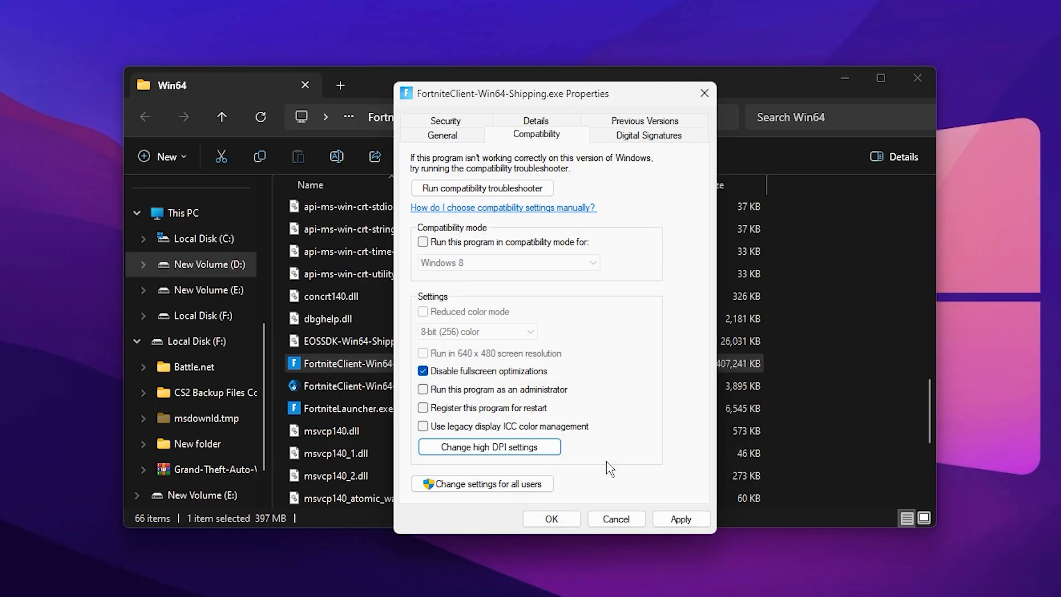
{"action": "left_click", "coordinate": [681, 519]}
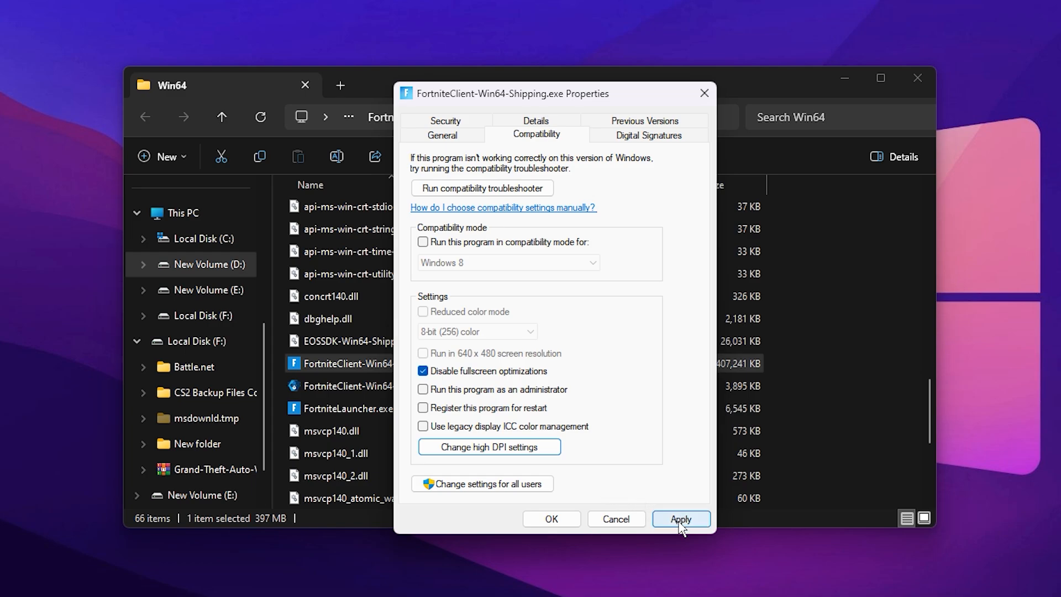
{"action": "left_click", "coordinate": [681, 519]}
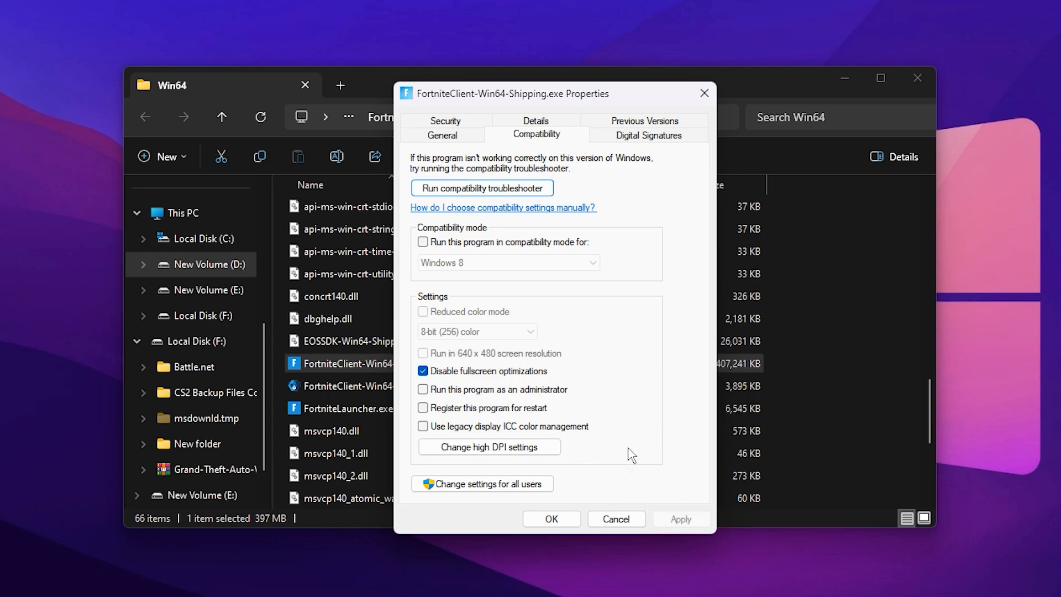
{"action": "mouse_move", "coordinate": [568, 362]}
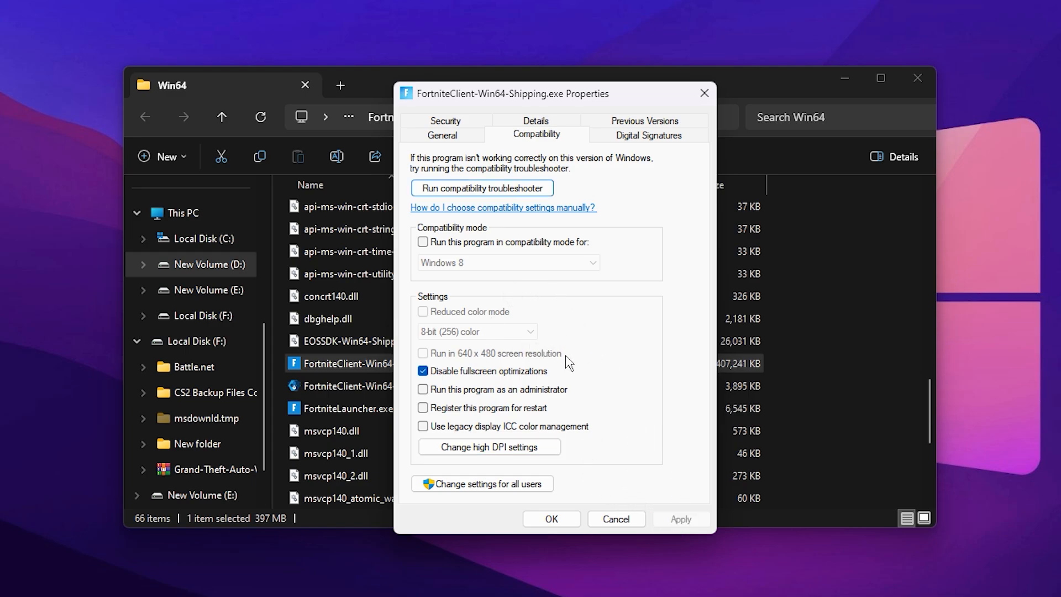
{"action": "mouse_move", "coordinate": [573, 352]}
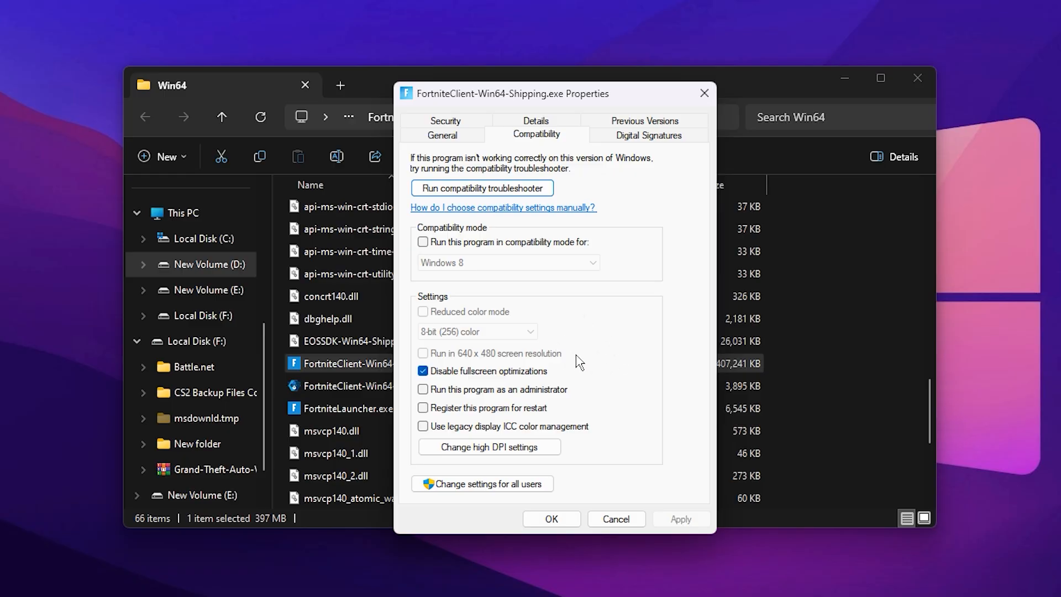
{"action": "mouse_move", "coordinate": [584, 371]}
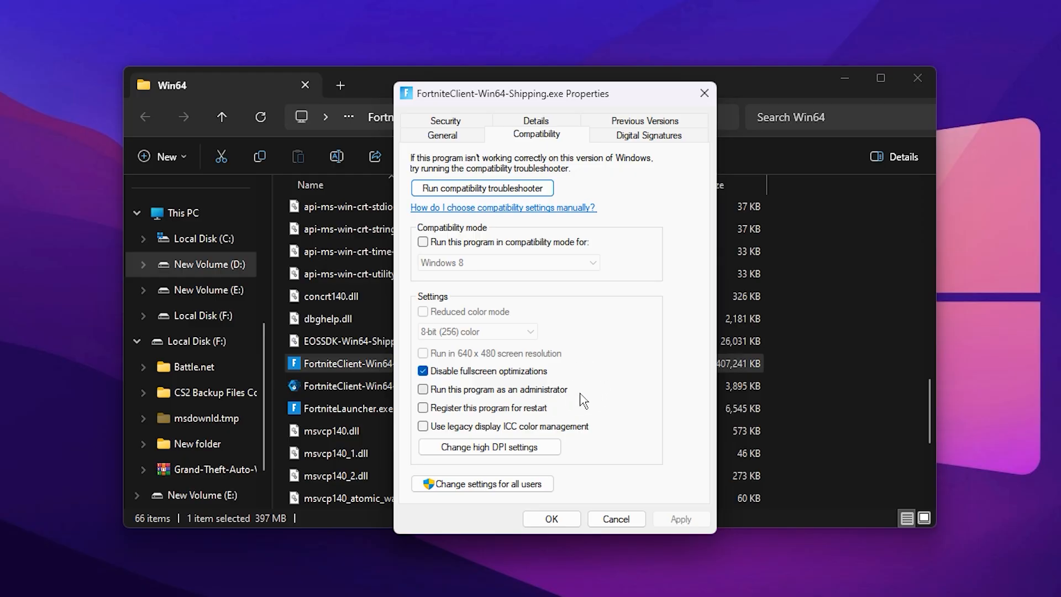
{"action": "mouse_move", "coordinate": [561, 322]}
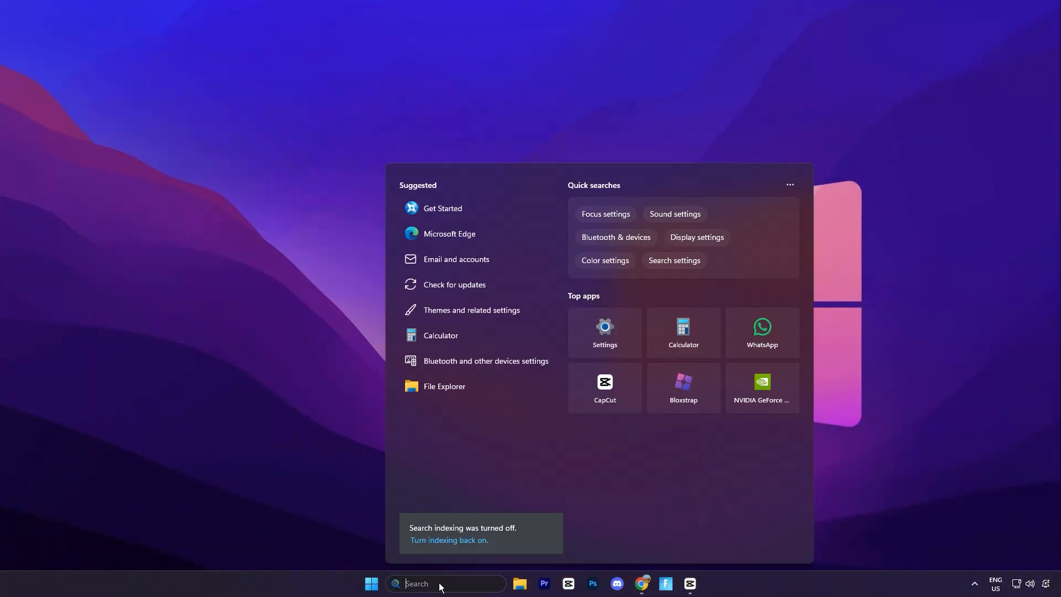
- Find the power plan settings and make the second Ultimate Performance plan active
{"action": "type", "text": "power plan"}
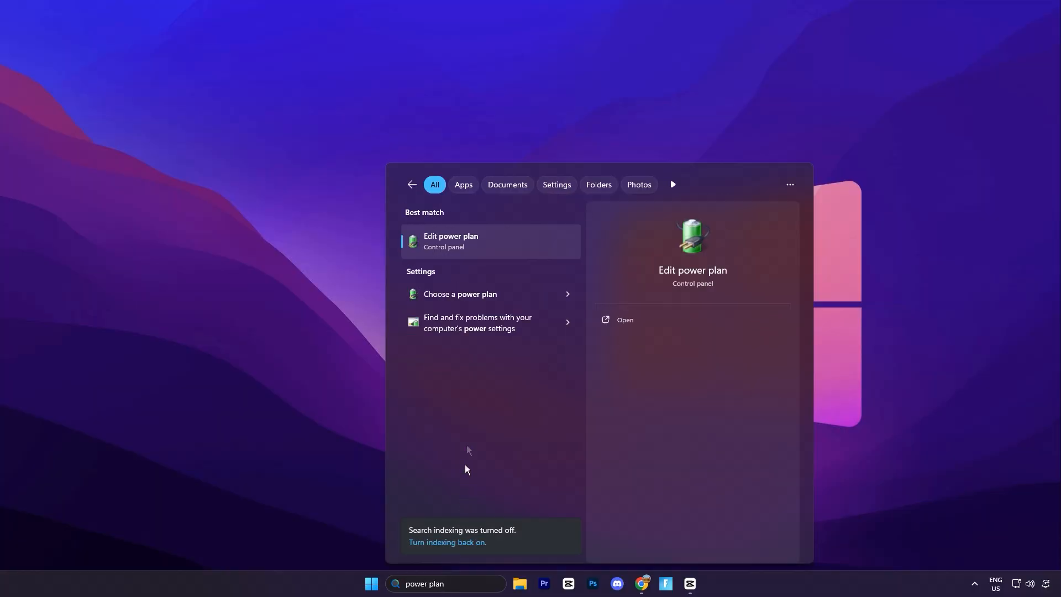
{"action": "mouse_move", "coordinate": [470, 302]}
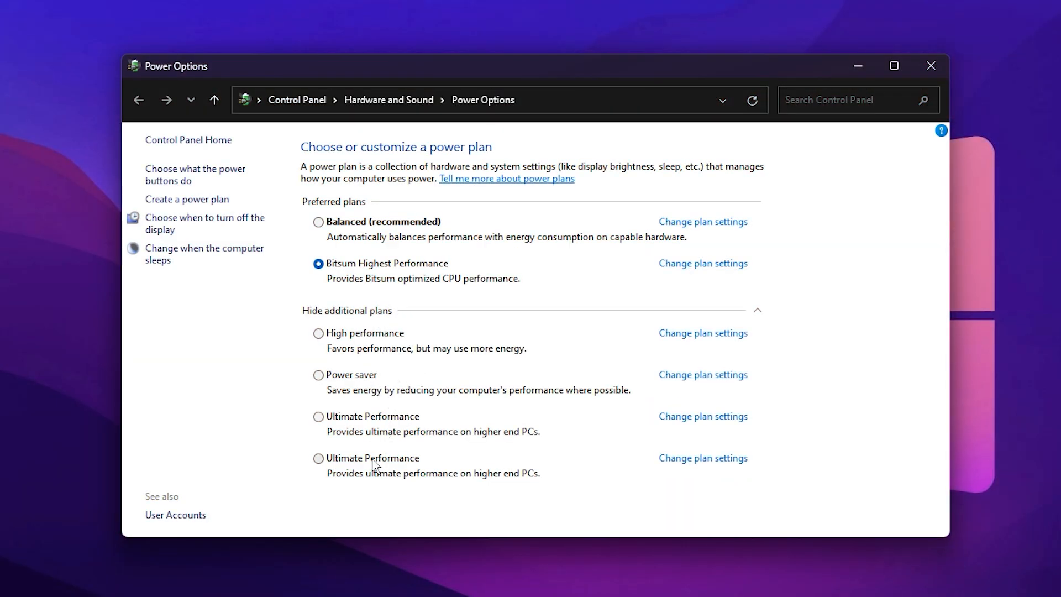
{"action": "left_click", "coordinate": [318, 459]}
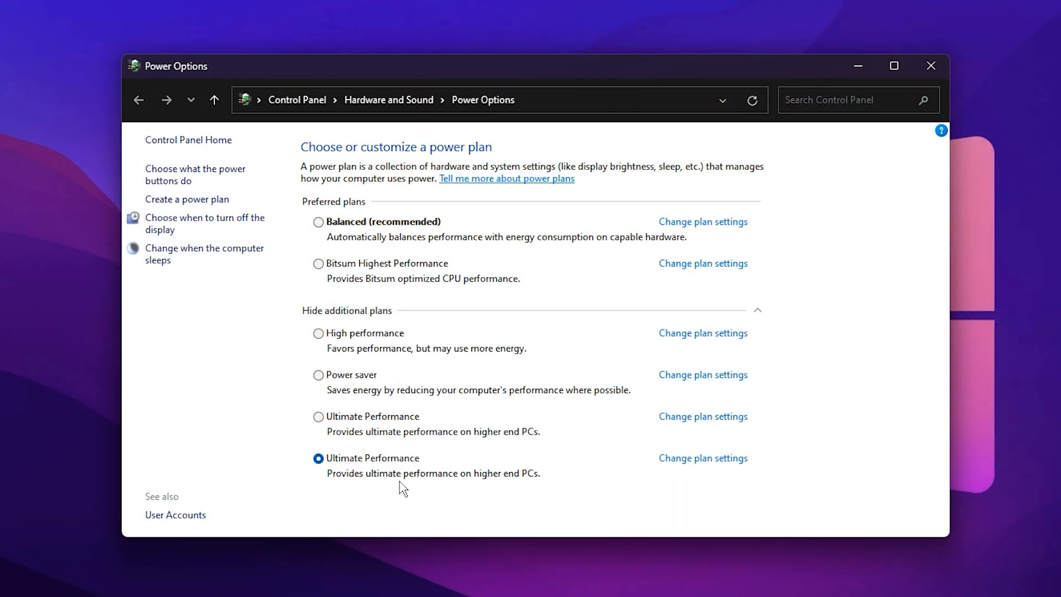
{"action": "mouse_move", "coordinate": [381, 480]}
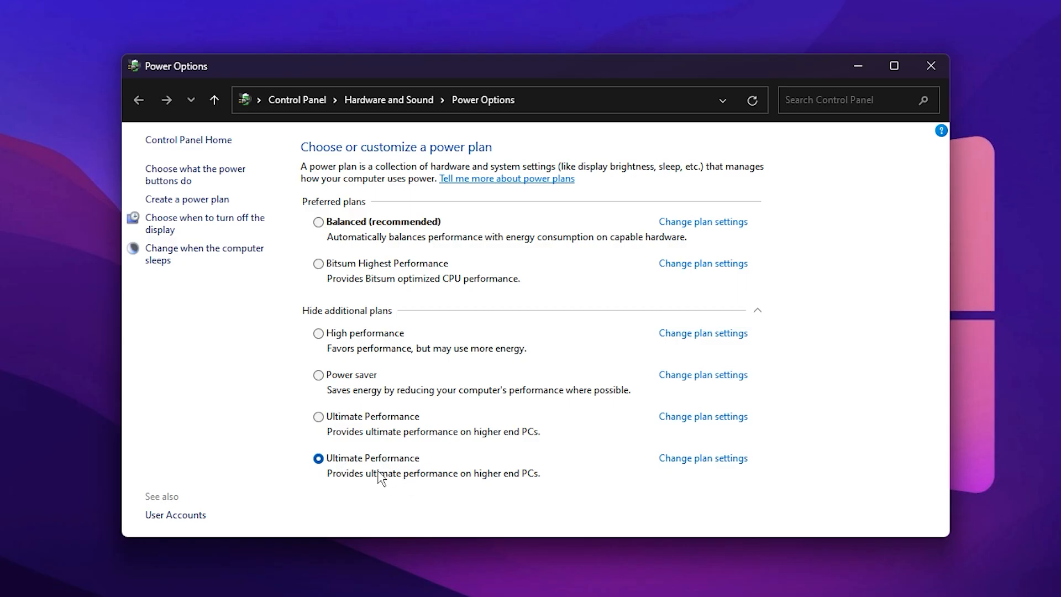
{"action": "mouse_move", "coordinate": [369, 470]}
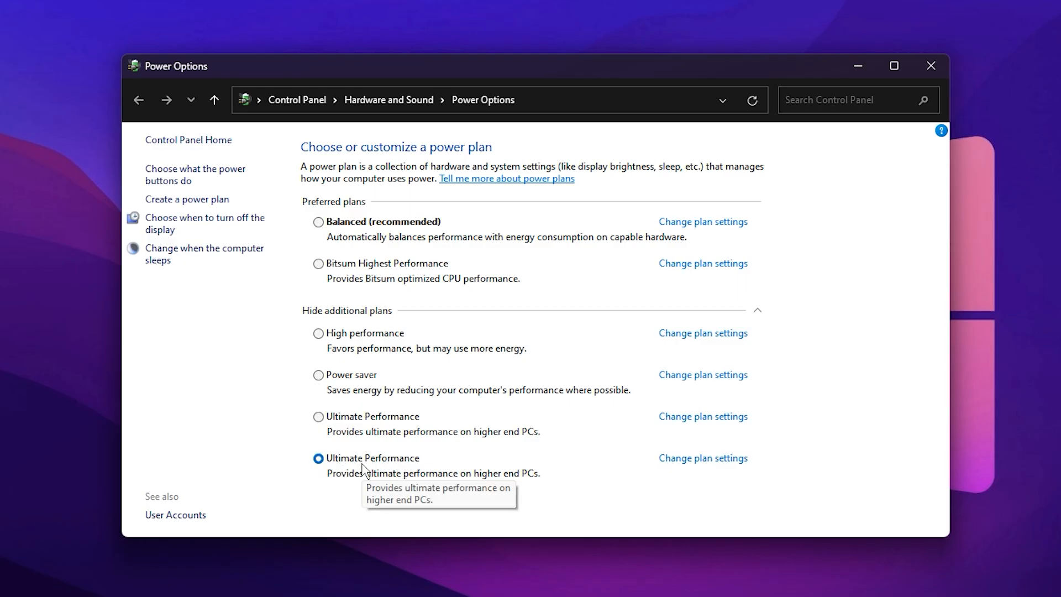
{"action": "mouse_move", "coordinate": [389, 473]}
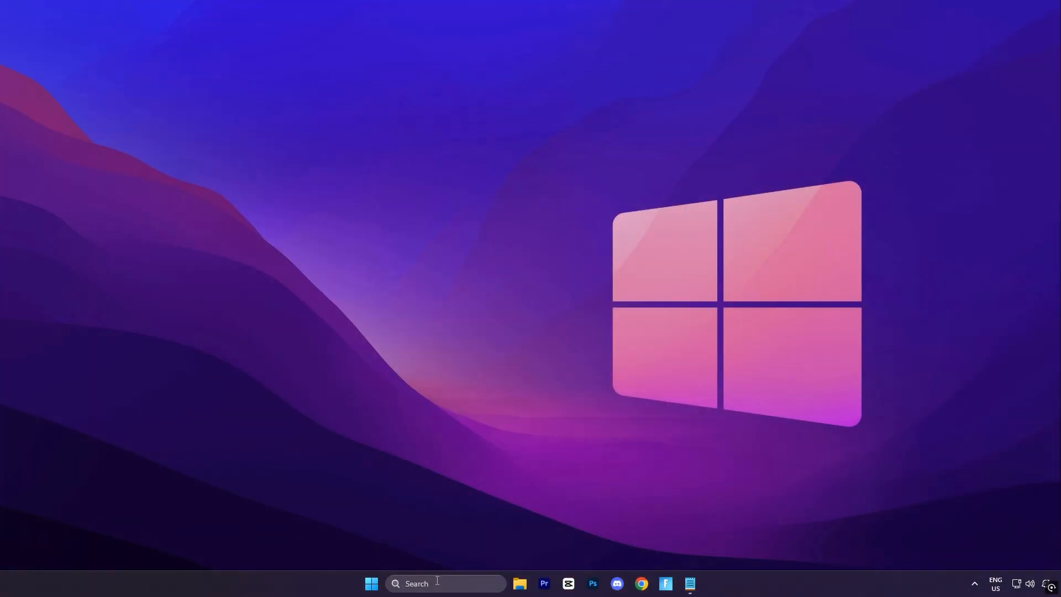
- Duplicate the Ultimate Performance scheme from an elevated Command Prompt and open its plan settings
{"action": "type", "text": "cmd"}
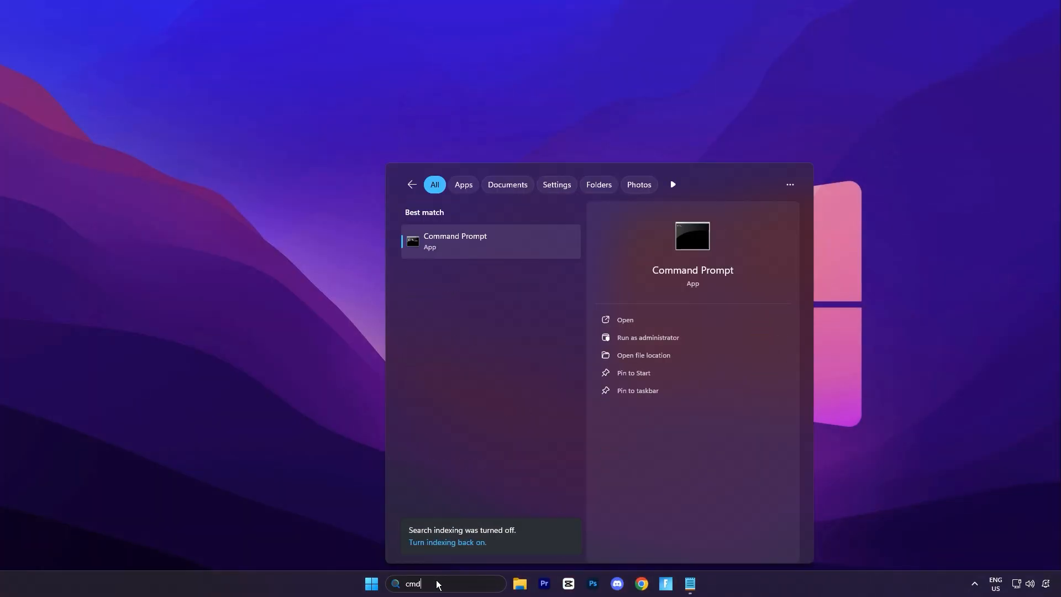
{"action": "right_click", "coordinate": [455, 241]}
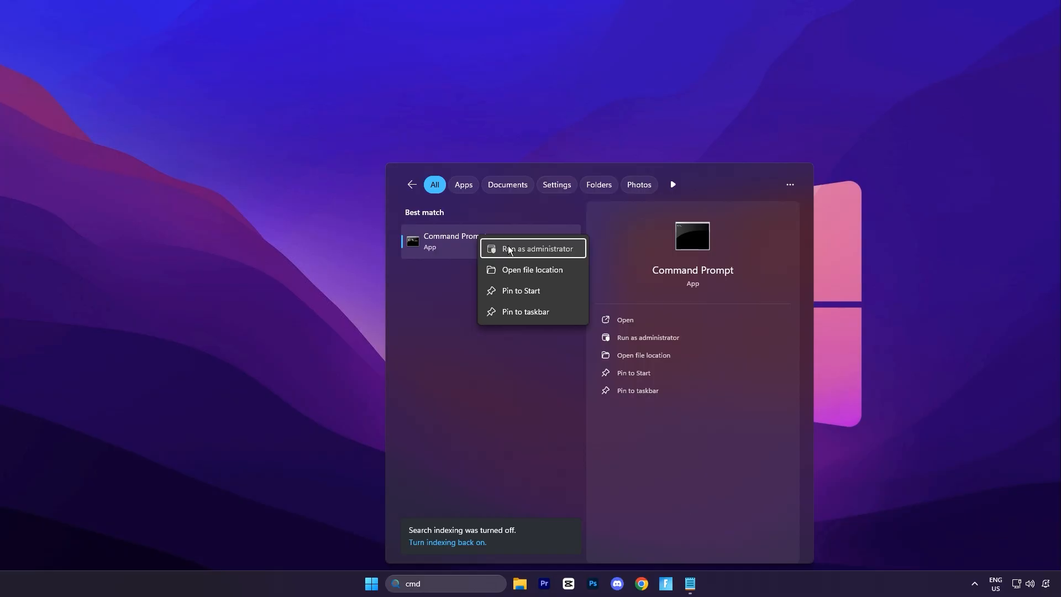
{"action": "left_click", "coordinate": [536, 249]}
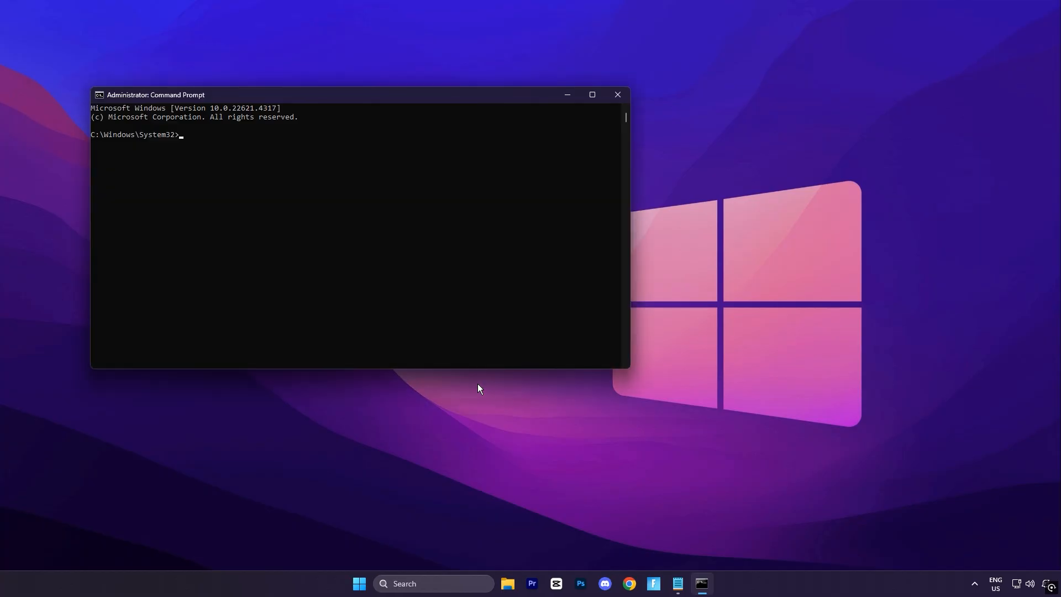
{"action": "left_click_drag", "start_coordinate": [155, 94], "coordinate": [328, 165]}
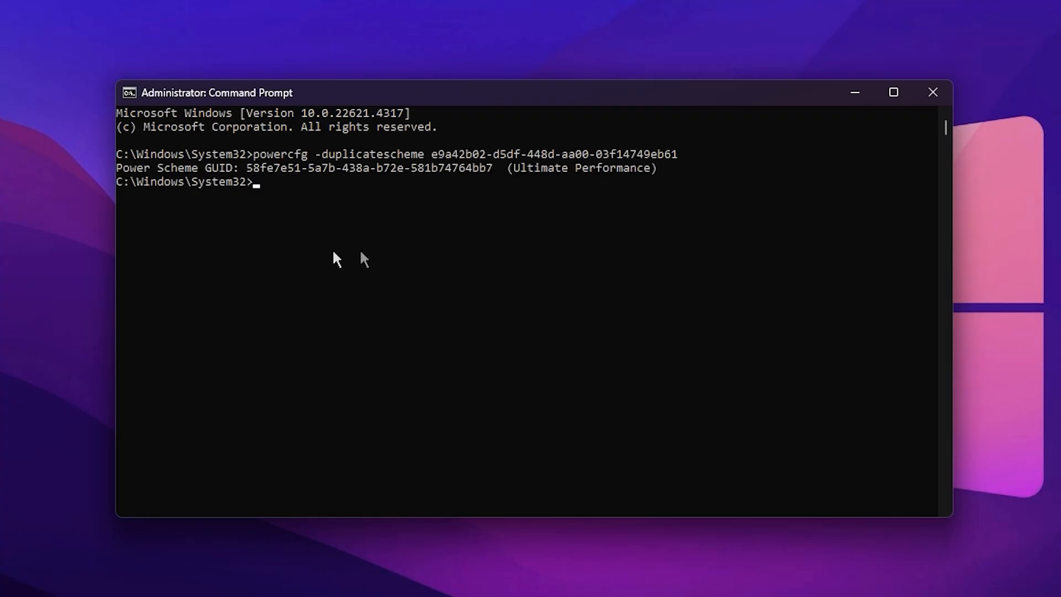
{"action": "mouse_move", "coordinate": [360, 235]}
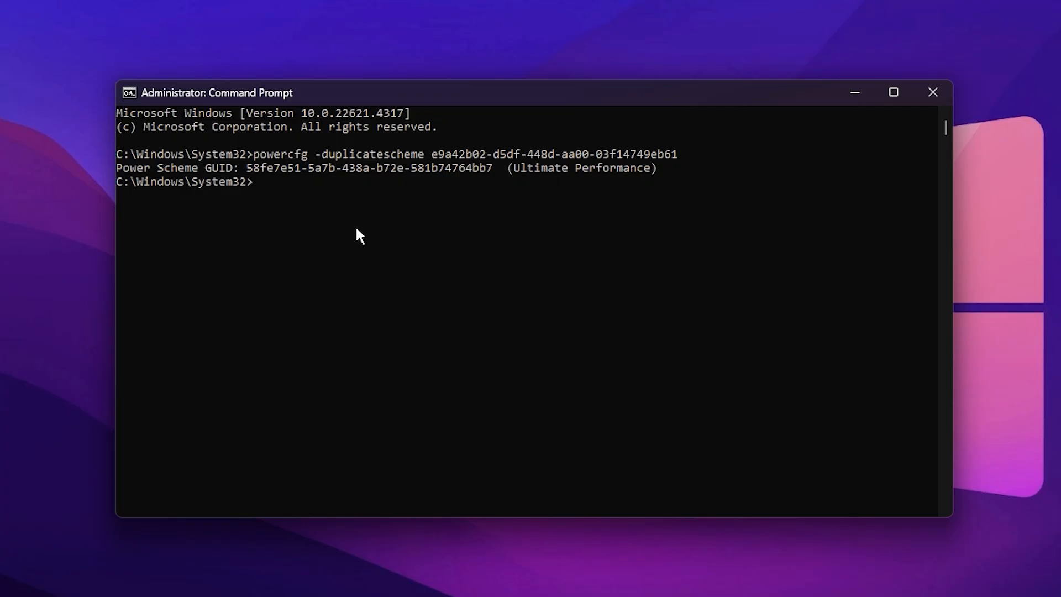
{"action": "mouse_move", "coordinate": [409, 242]}
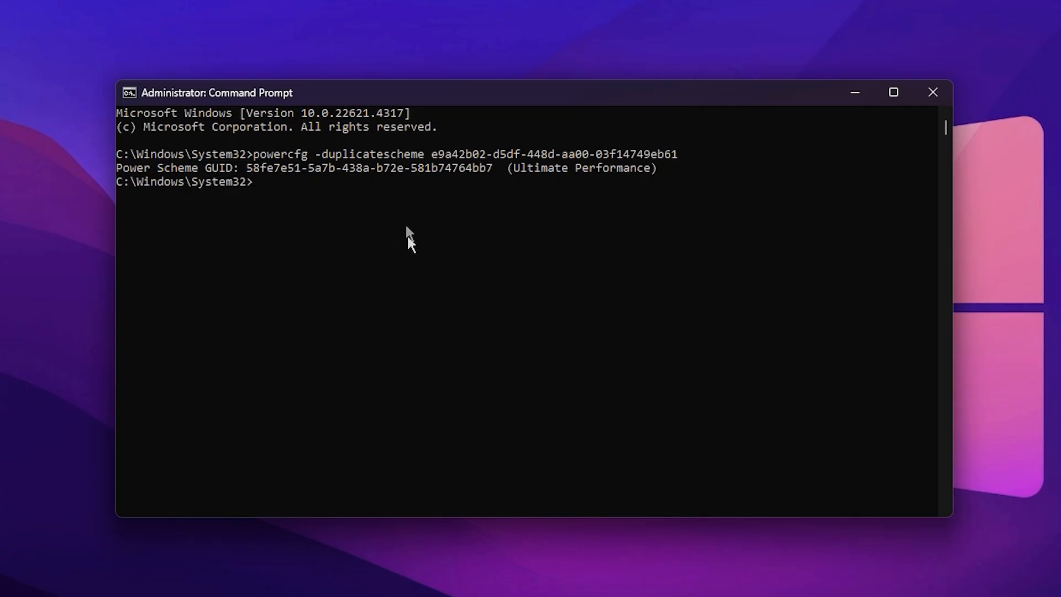
{"action": "mouse_move", "coordinate": [416, 238]}
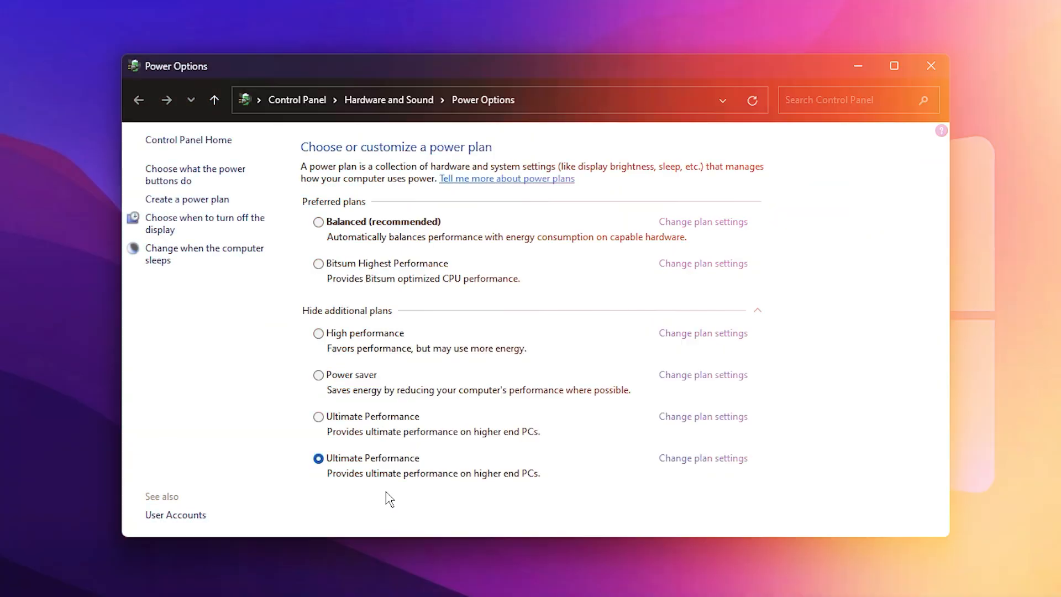
{"action": "left_click", "coordinate": [702, 457]}
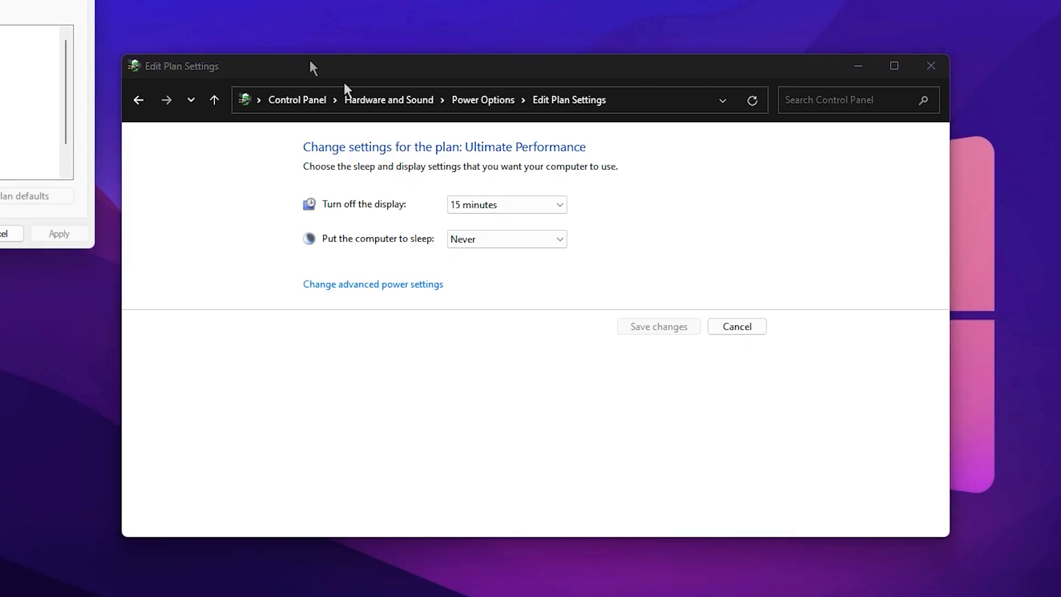
- In advanced power settings, set Hard disk > Turn off hard disk after to 0 (Never)
{"action": "left_click", "coordinate": [372, 283]}
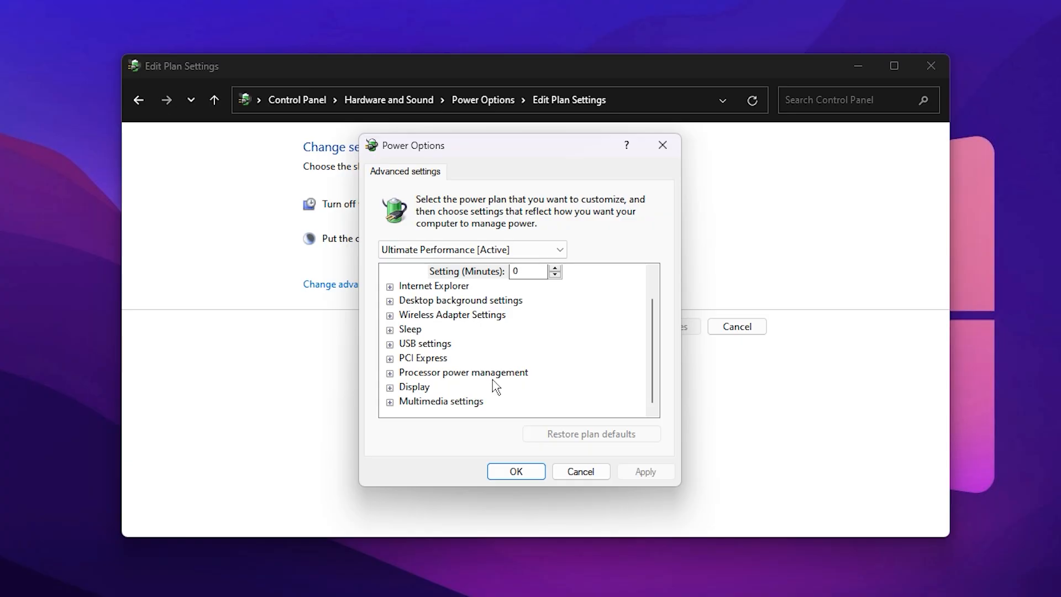
{"action": "left_click", "coordinate": [389, 372]}
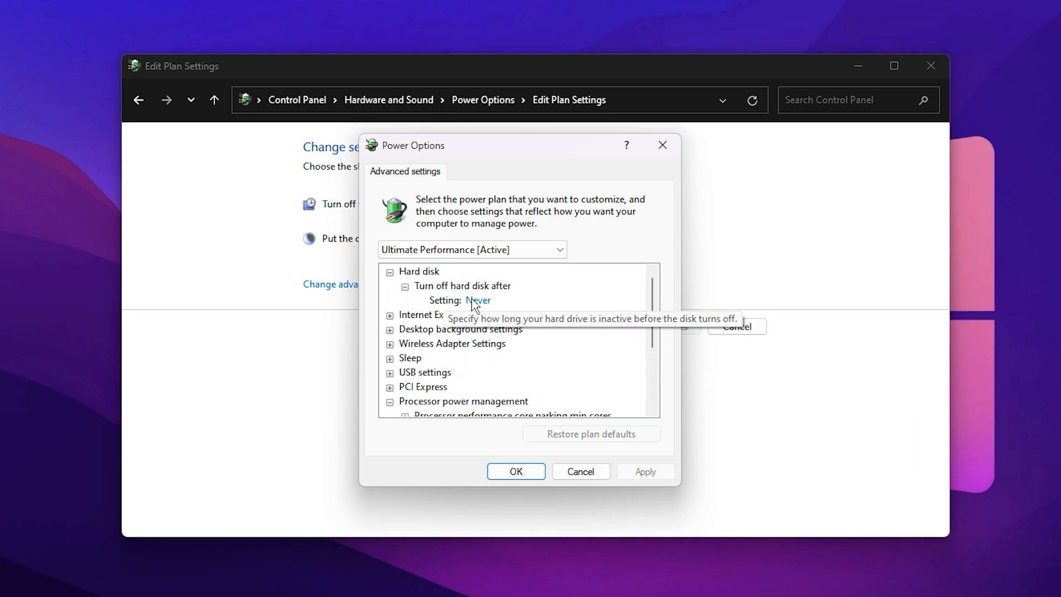
{"action": "left_click", "coordinate": [477, 299]}
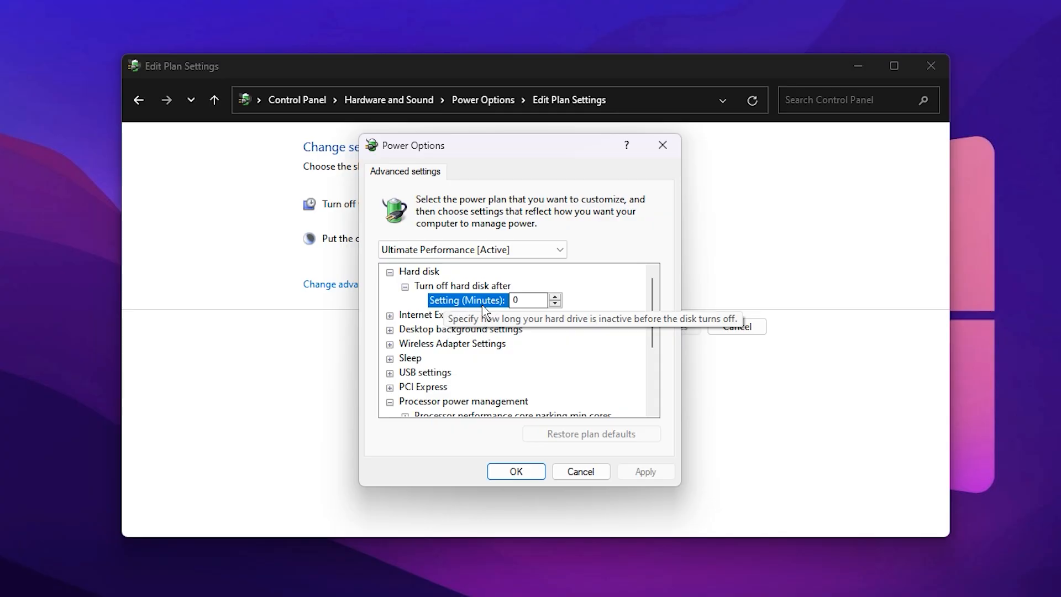
{"action": "mouse_move", "coordinate": [534, 318]}
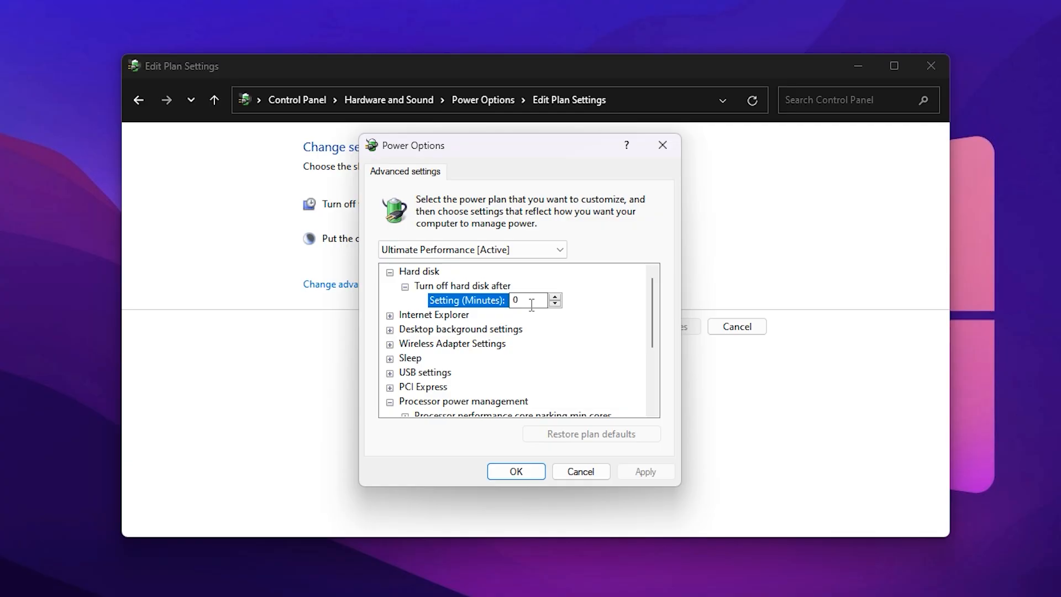
{"action": "mouse_move", "coordinate": [420, 391]}
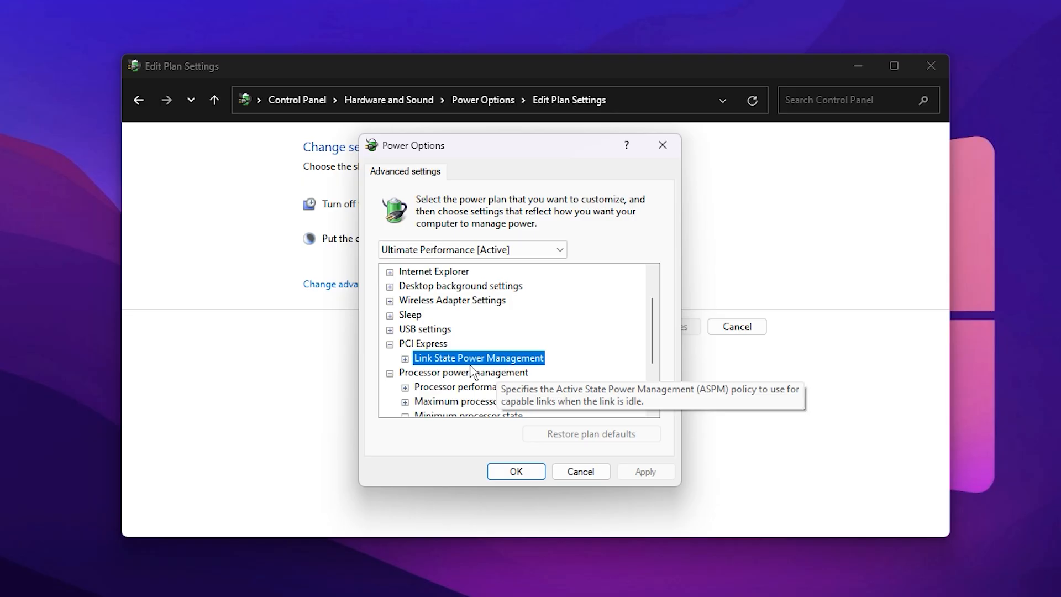
{"action": "left_click", "coordinate": [404, 357]}
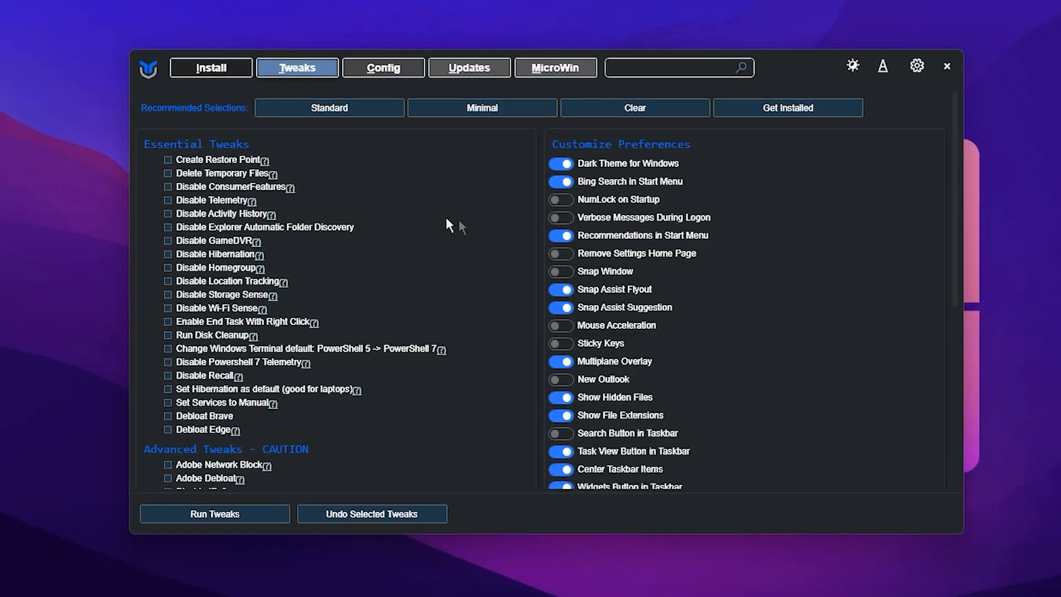
- Select the Standard preset under Recommended Selections on WinUtil's Tweaks tab
{"action": "left_click", "coordinate": [482, 110]}
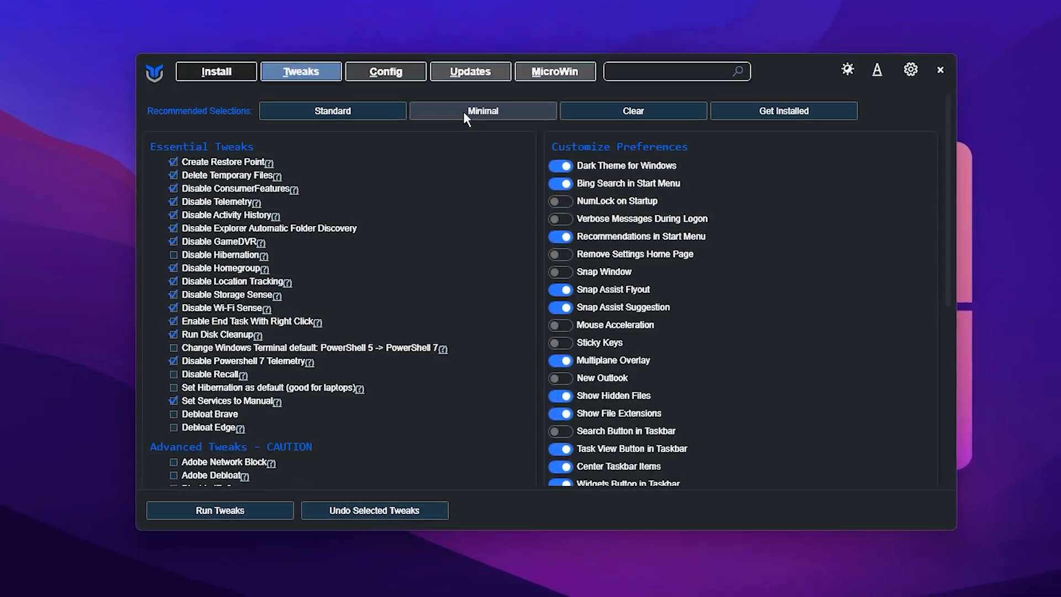
{"action": "left_click", "coordinate": [632, 111]}
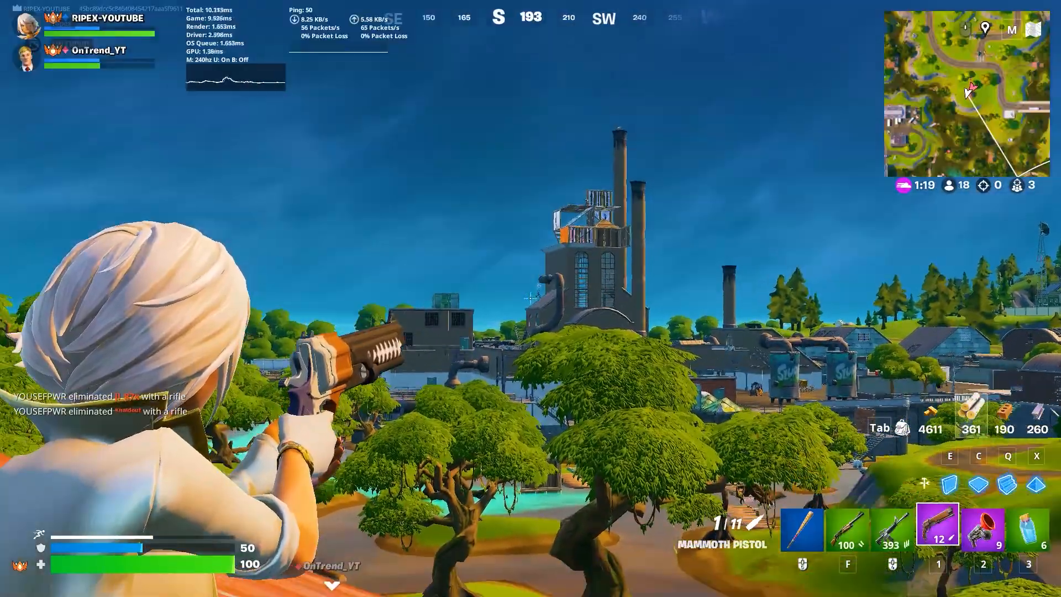
{"action": "left_click", "coordinate": [531, 298]}
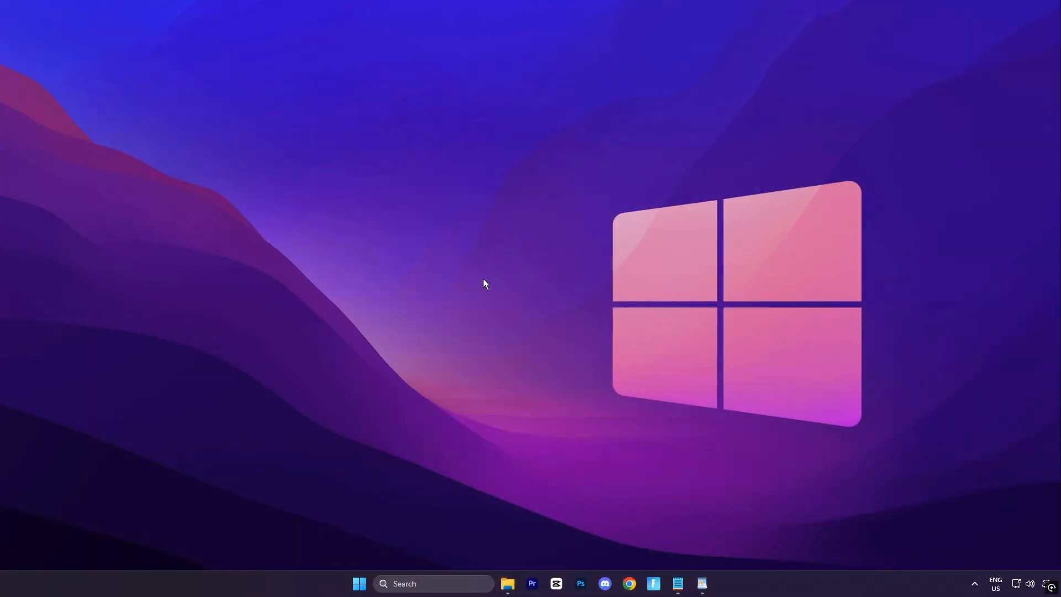
{"action": "left_click", "coordinate": [433, 583]}
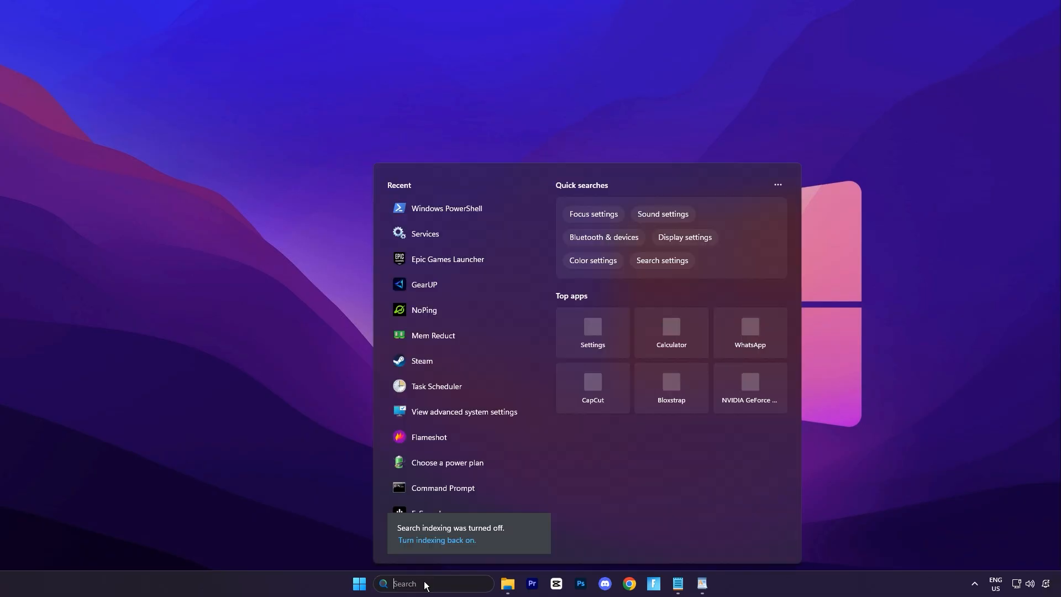
{"action": "type", "text": "power"}
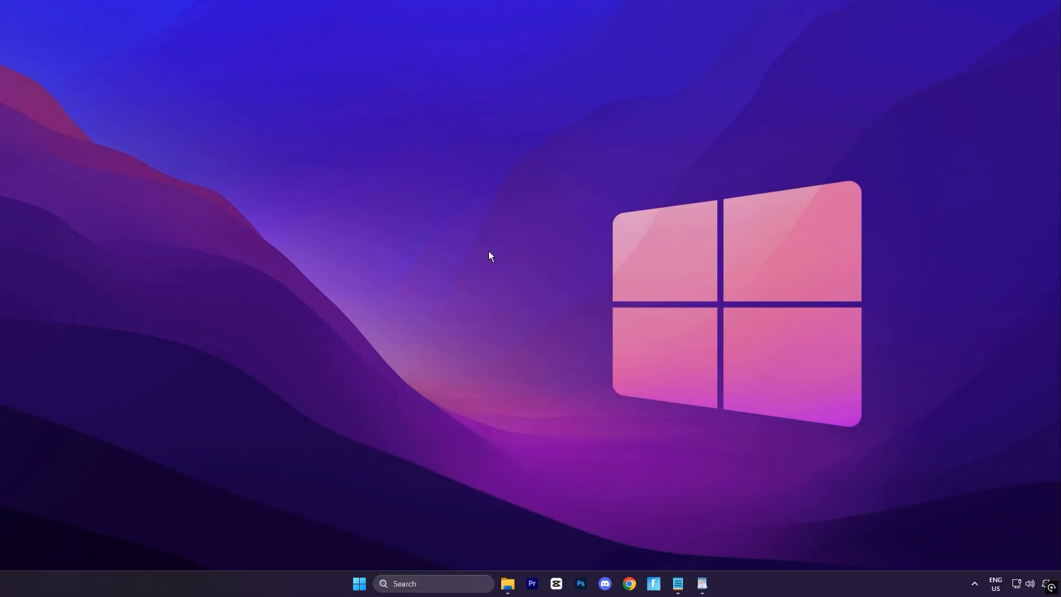
{"action": "left_click", "coordinate": [714, 582]}
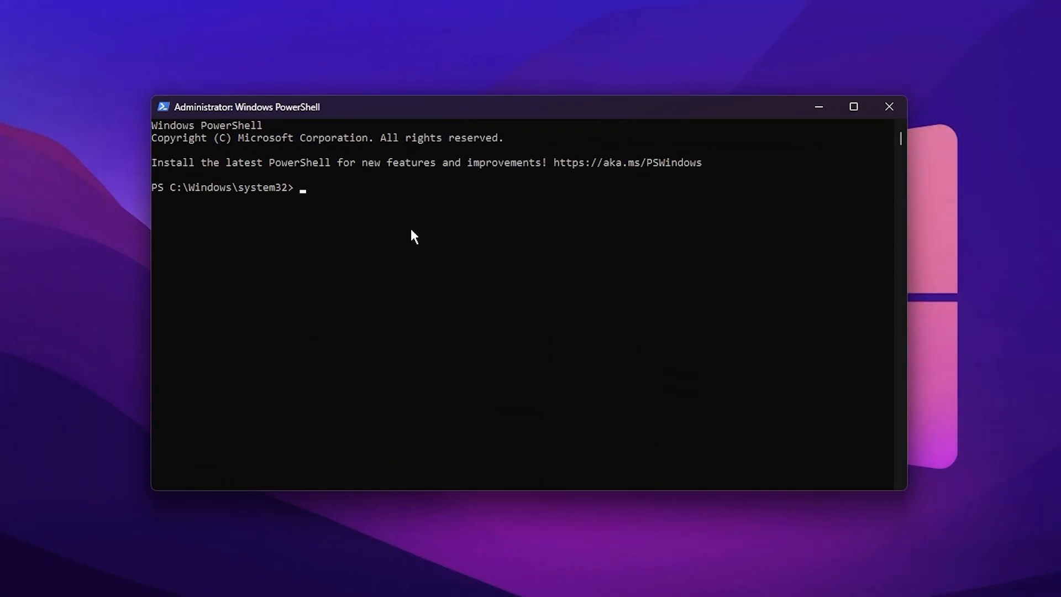
{"action": "mouse_move", "coordinate": [332, 215]}
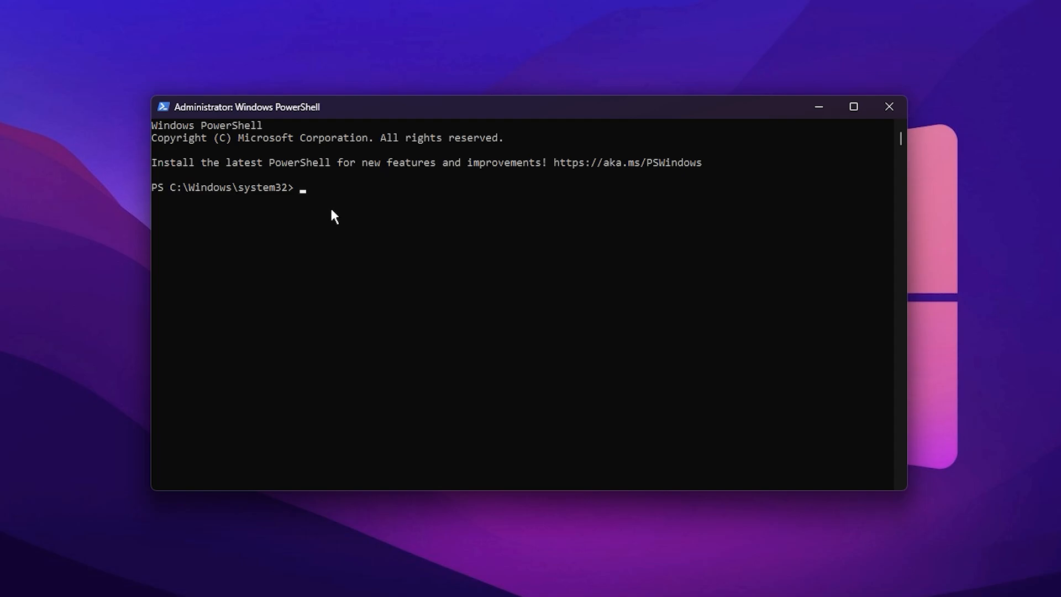
{"action": "type", "text": "iwr -useb https://christitus.com/win | iex"}
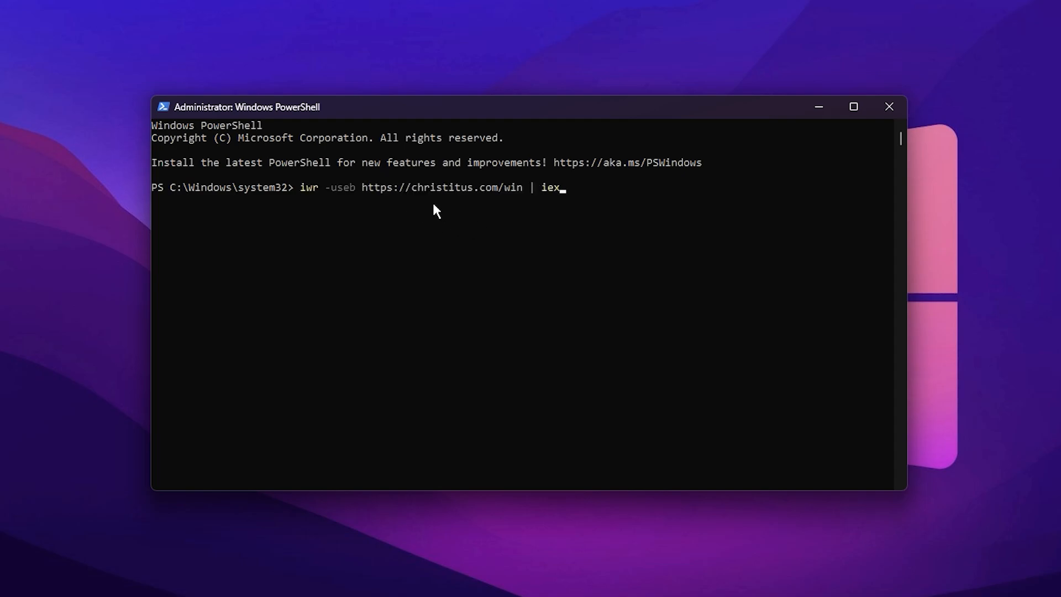
{"action": "key", "text": "enter"}
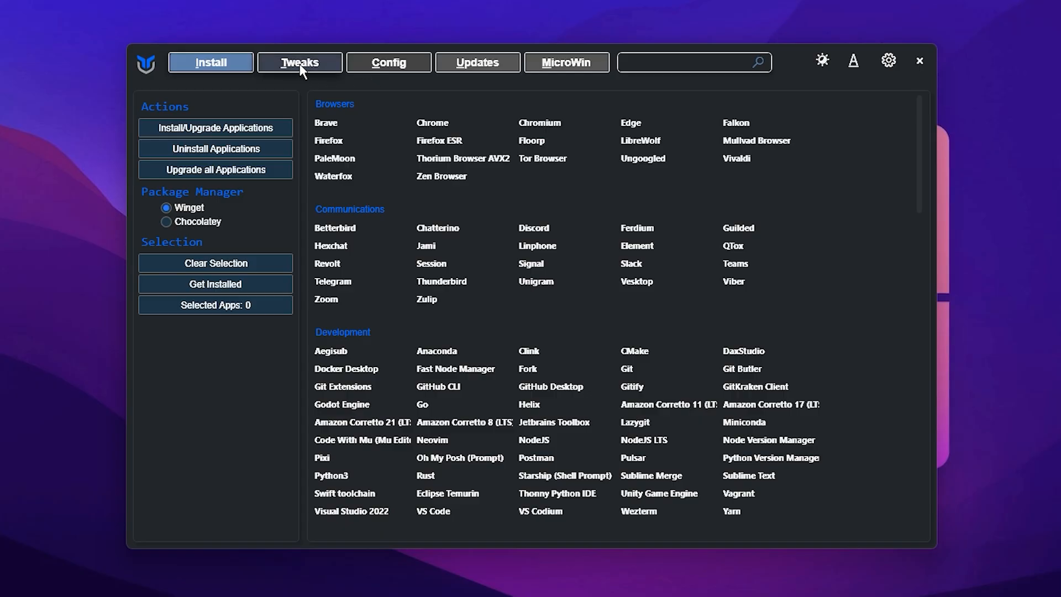
- On WinUtil's Tweaks tab, select the Standard recommended preset of essential tweaks
{"action": "left_click", "coordinate": [299, 61]}
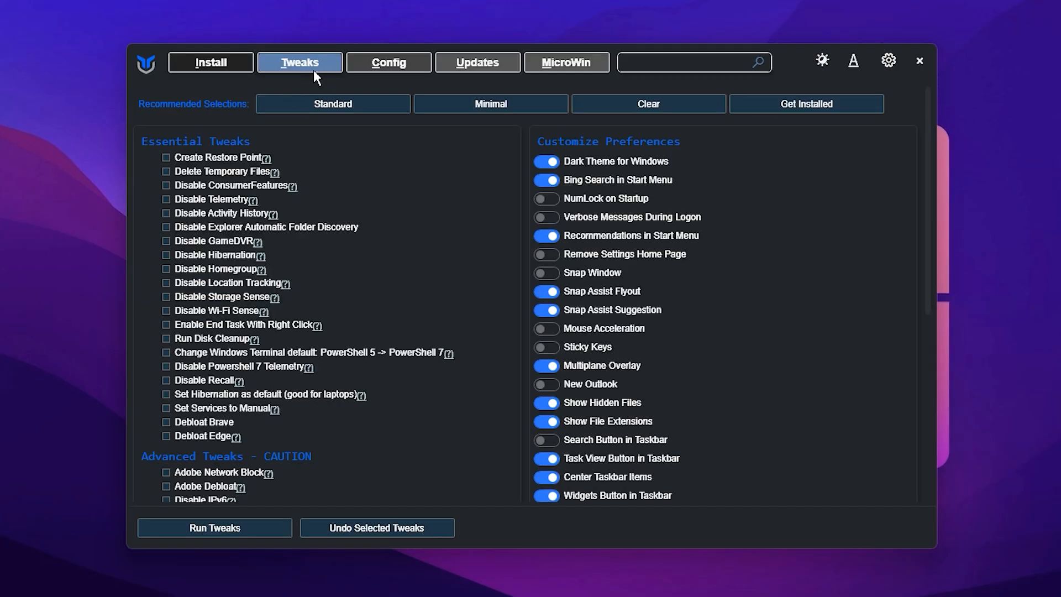
{"action": "mouse_move", "coordinate": [210, 398]}
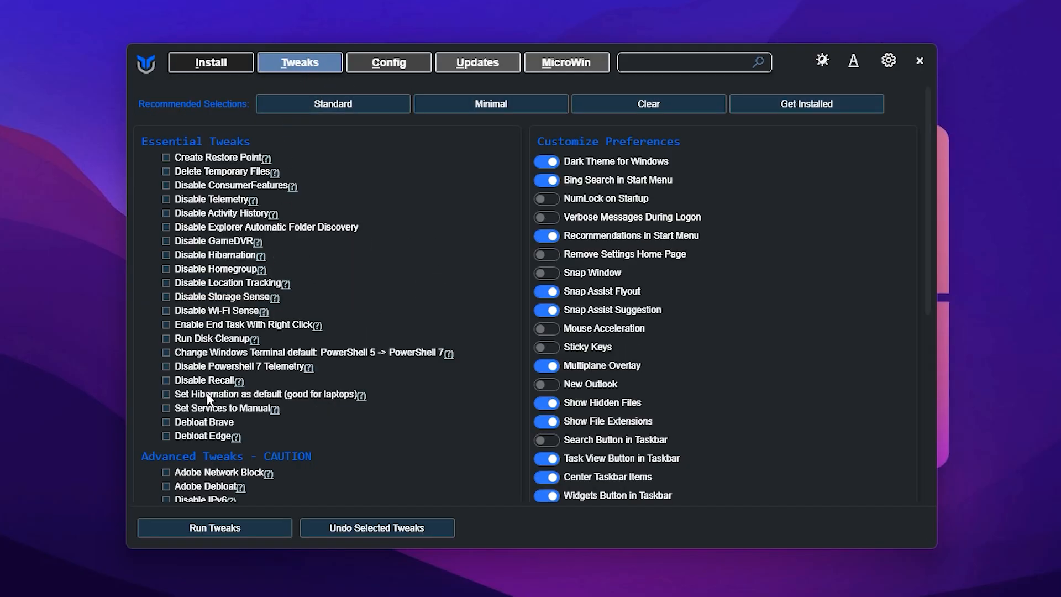
{"action": "scroll", "scroll_direction": "down", "scroll_amount": 3}
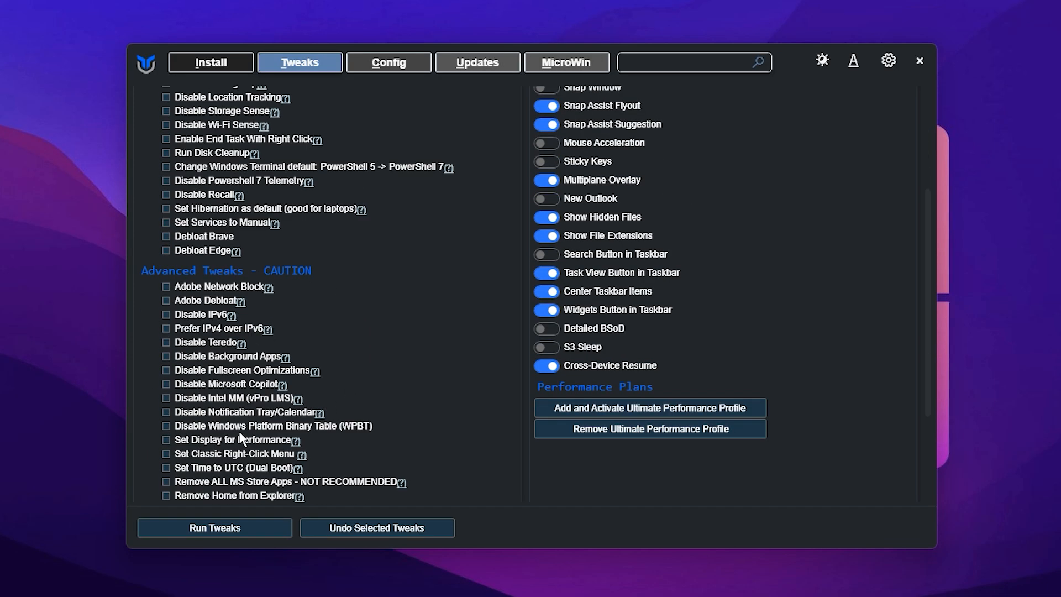
{"action": "scroll", "scroll_direction": "down", "scroll_amount": 3}
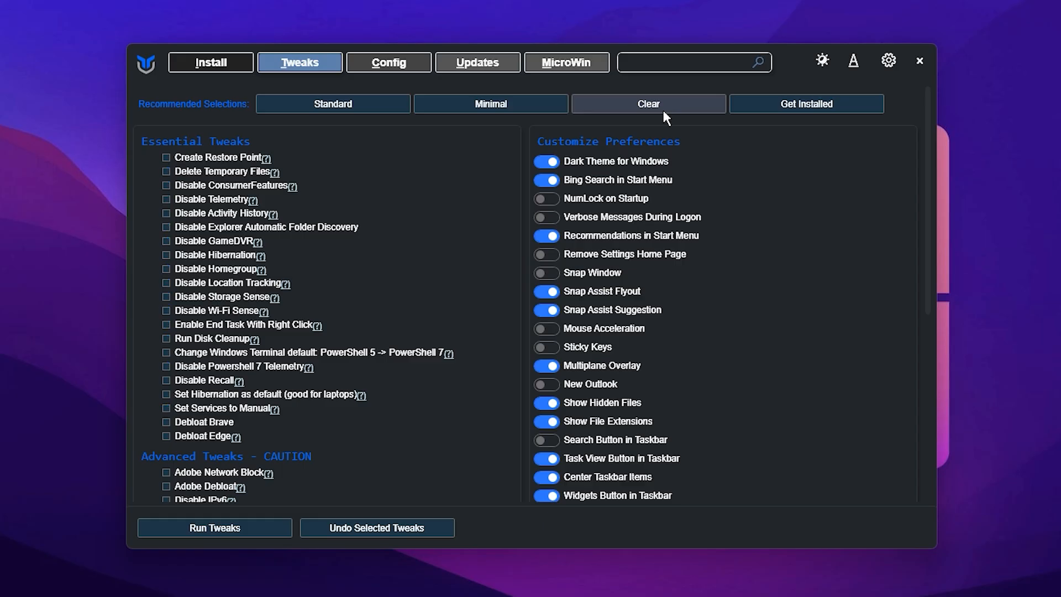
{"action": "mouse_move", "coordinate": [331, 307]}
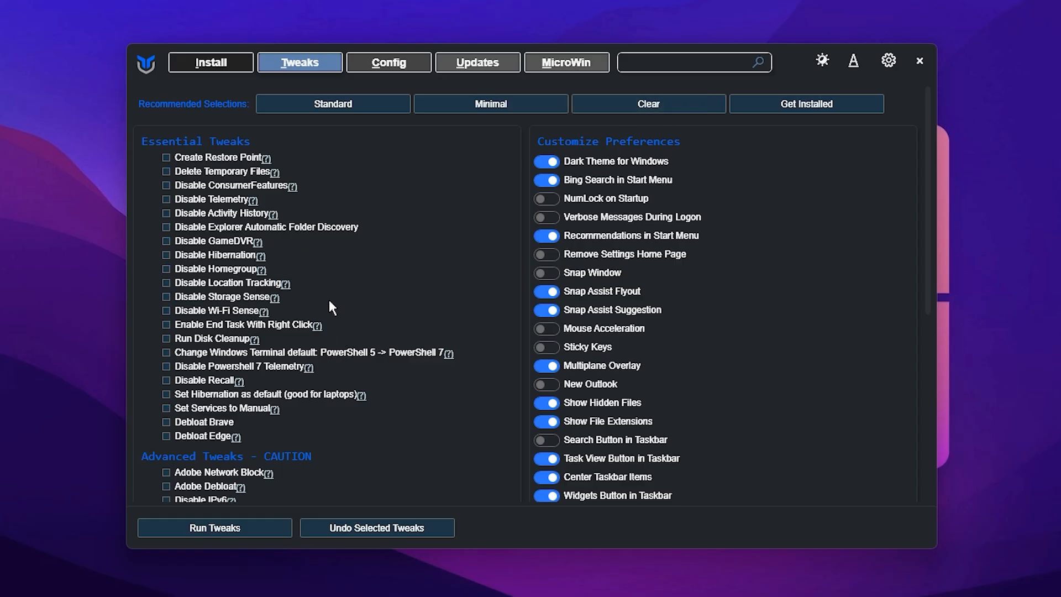
{"action": "mouse_move", "coordinate": [376, 135]}
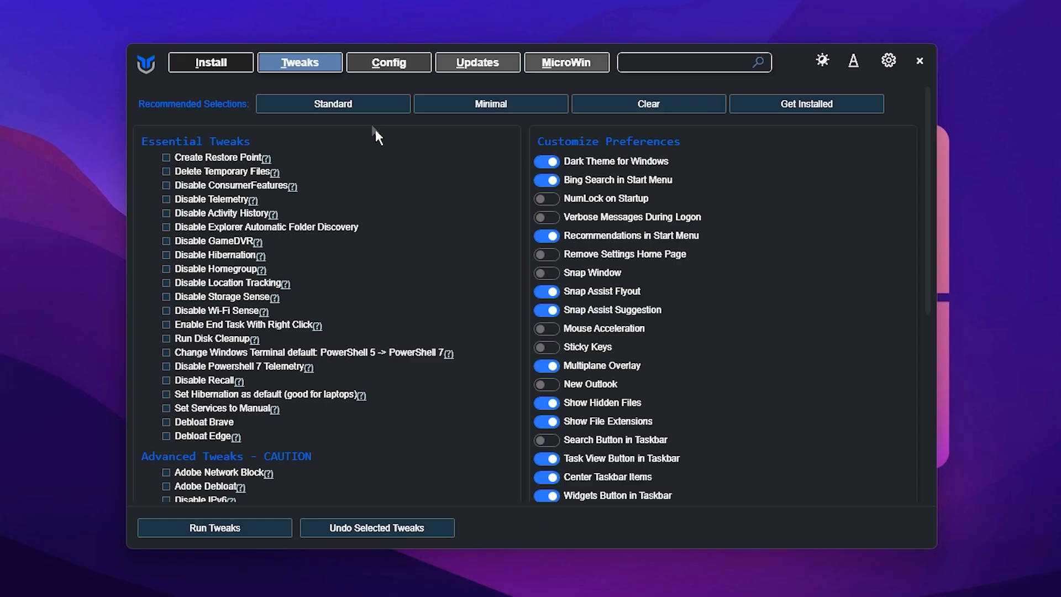
{"action": "left_click", "coordinate": [332, 103]}
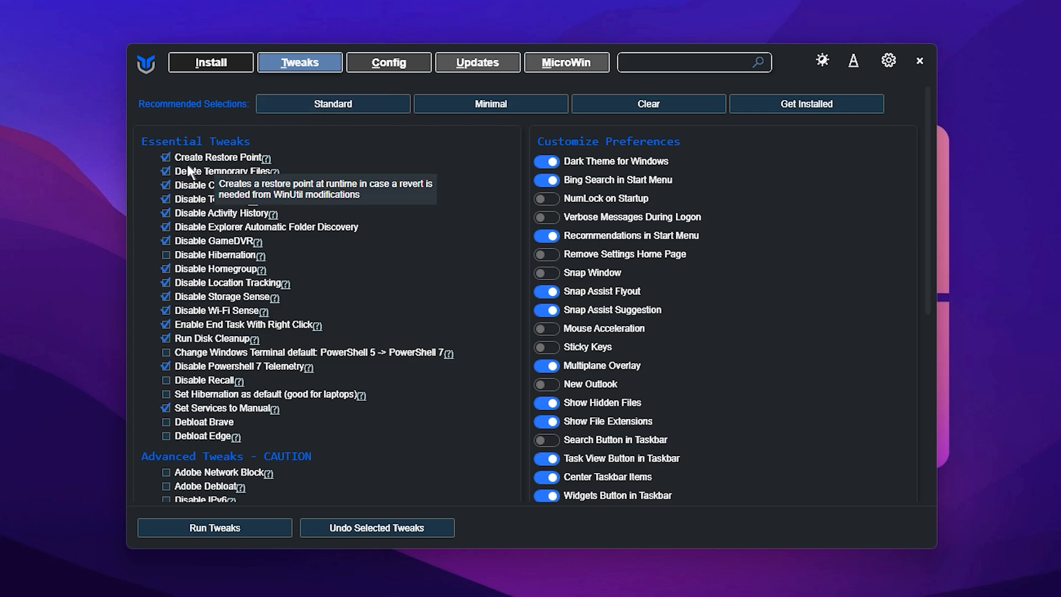
{"action": "mouse_move", "coordinate": [276, 246]}
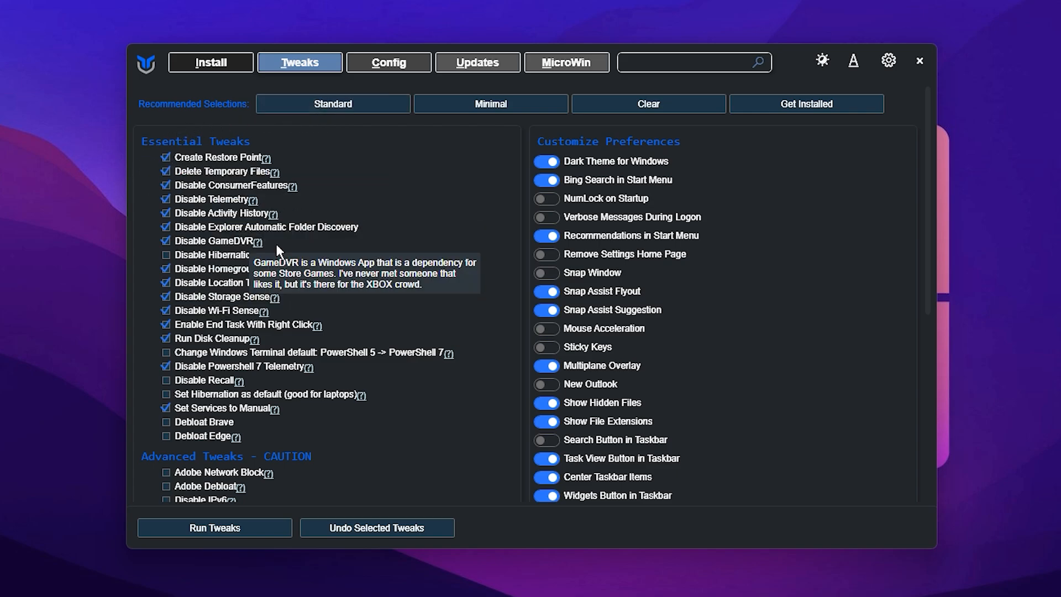
{"action": "mouse_move", "coordinate": [358, 391]}
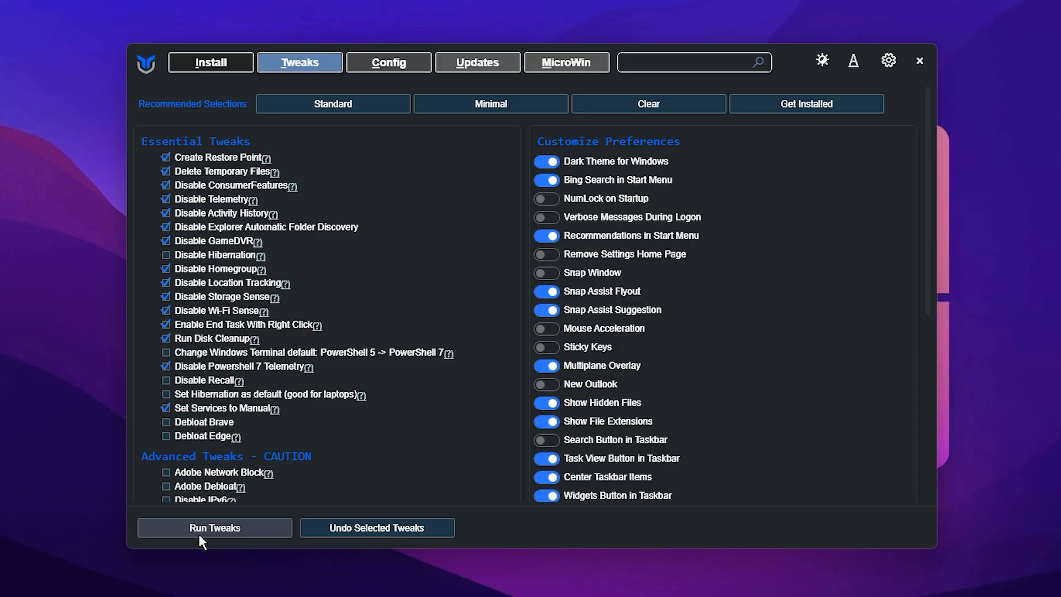
{"action": "mouse_move", "coordinate": [205, 536]}
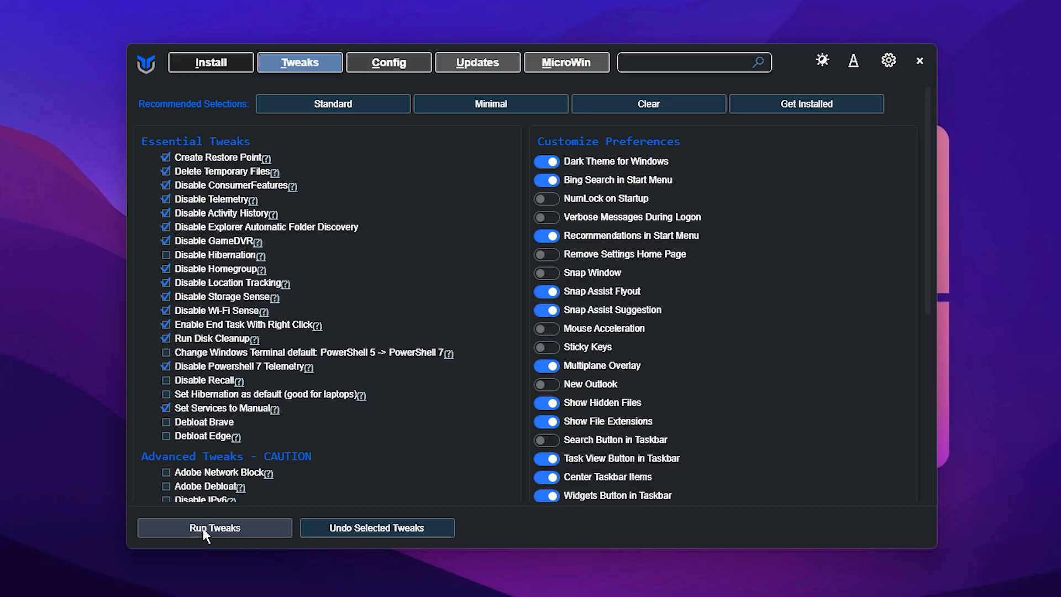
- Run the selected Standard tweaks and dismiss the Disk Space Notification once finished
{"action": "left_click", "coordinate": [214, 528]}
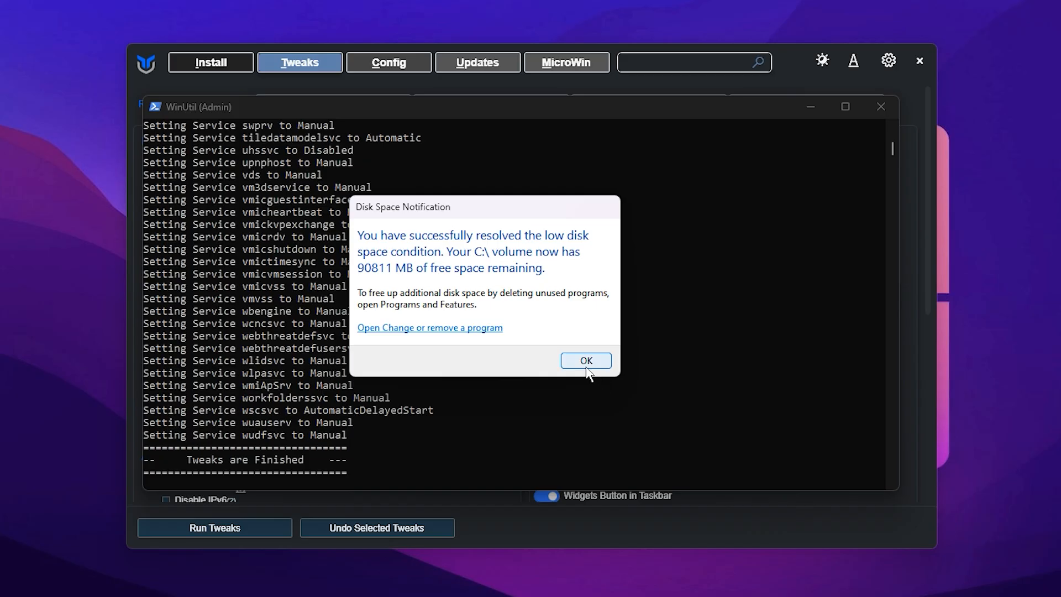
{"action": "mouse_move", "coordinate": [542, 350]}
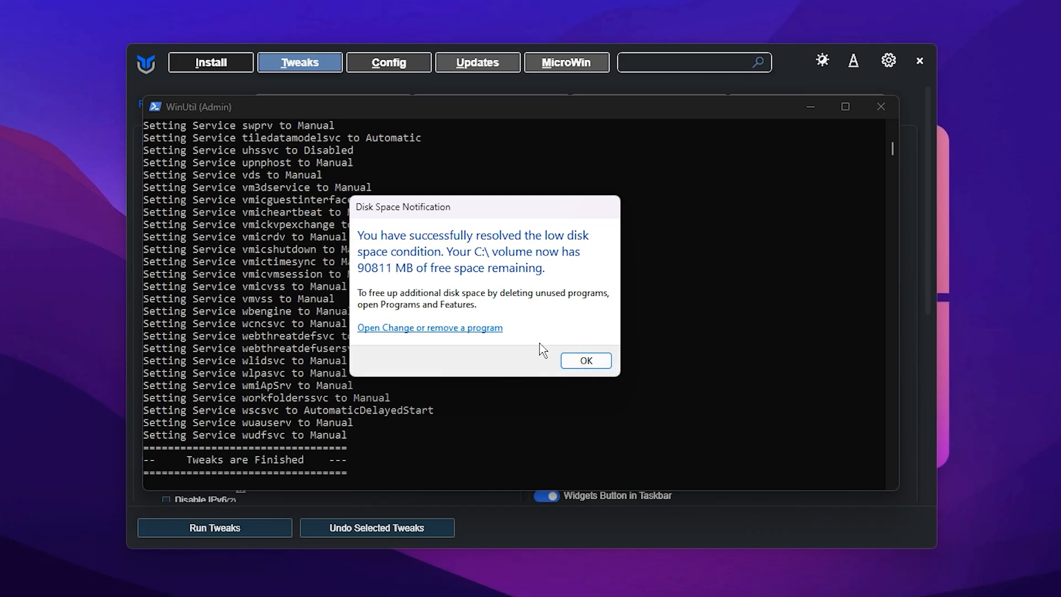
{"action": "left_click", "coordinate": [585, 360]}
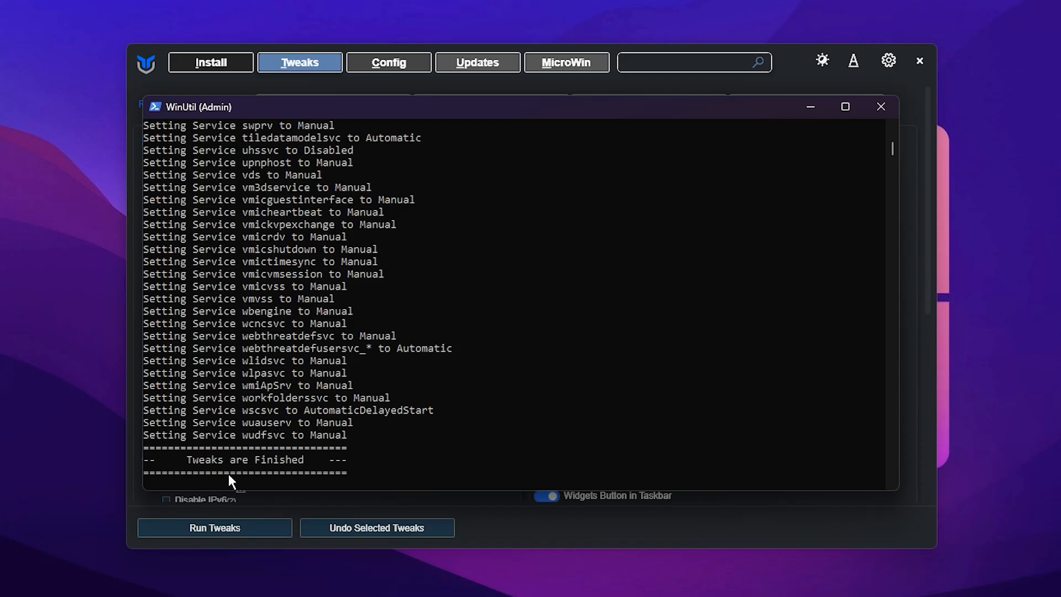
{"action": "left_click", "coordinate": [880, 106]}
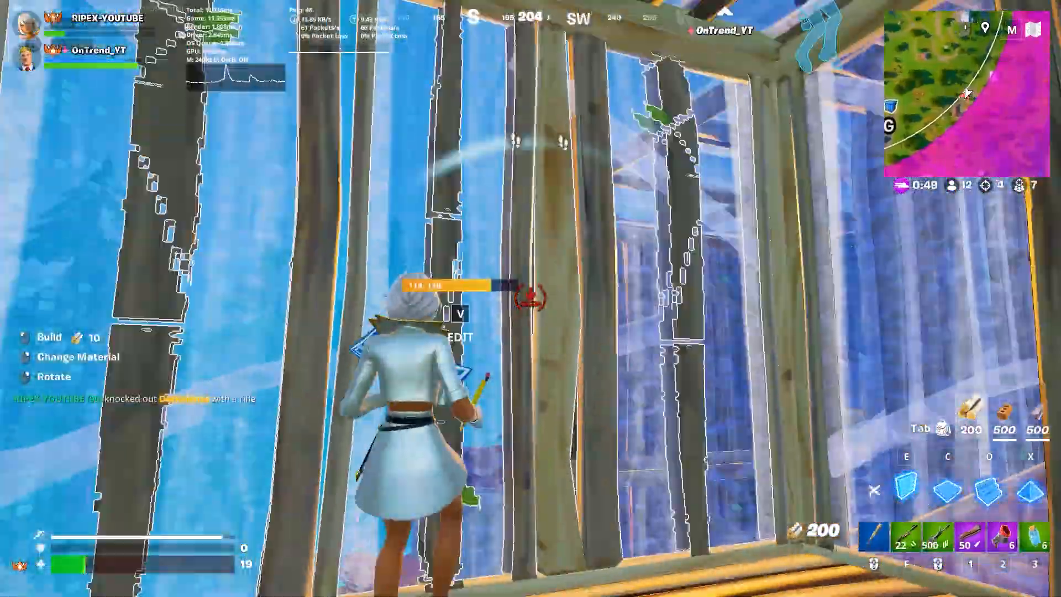
- After the Fortnite clip ends, open the NVIDIA Control Panel
{"action": "left_click", "coordinate": [370, 584]}
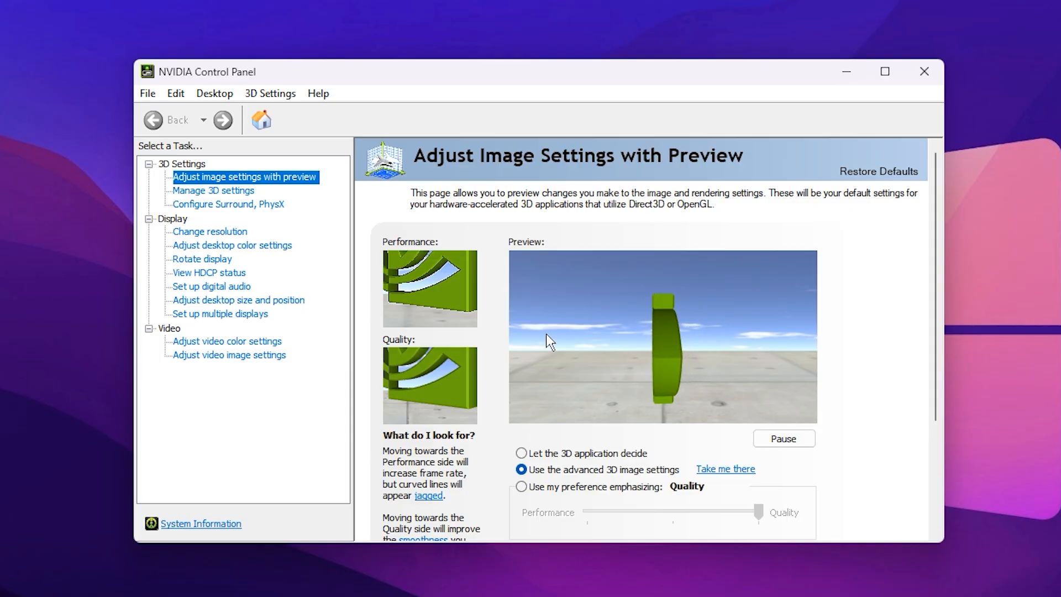
- In Manage 3D settings, choose Prefer maximum performance power and High performance texture filtering
{"action": "left_click", "coordinate": [212, 190]}
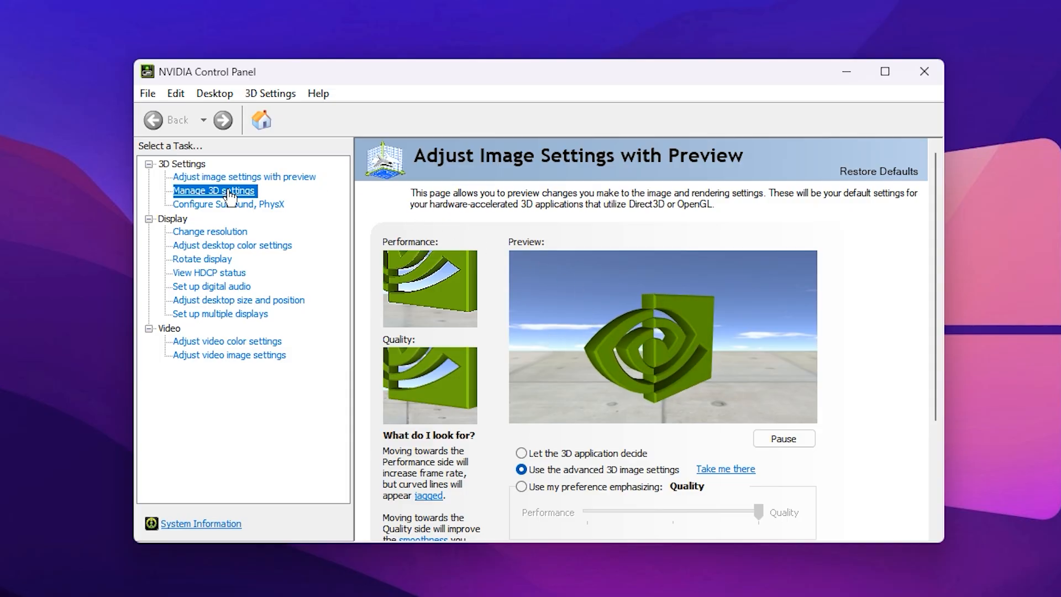
{"action": "left_click", "coordinate": [214, 190]}
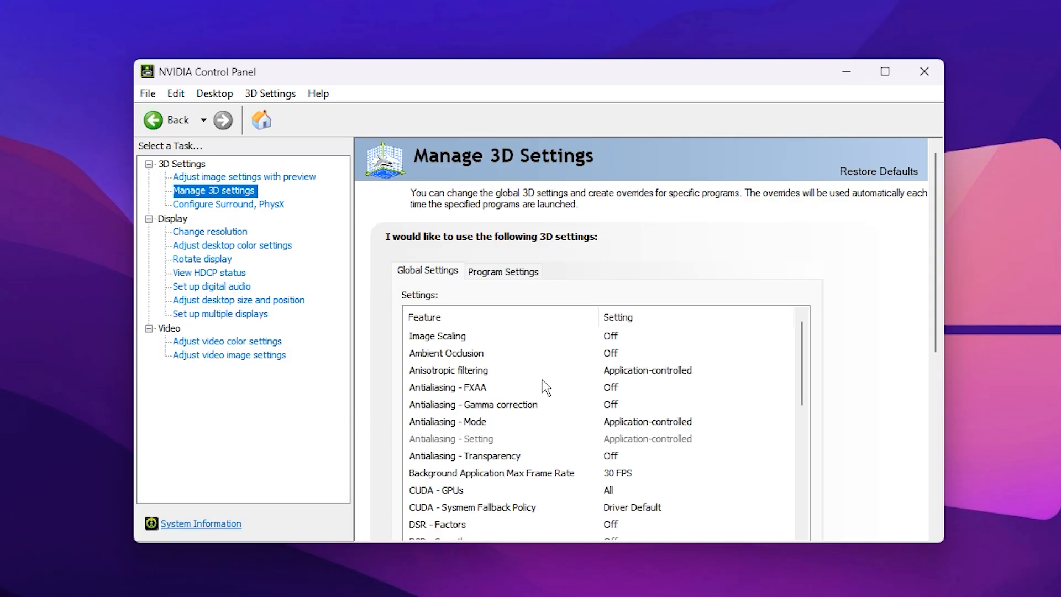
{"action": "scroll", "scroll_direction": "down", "scroll_amount": 3}
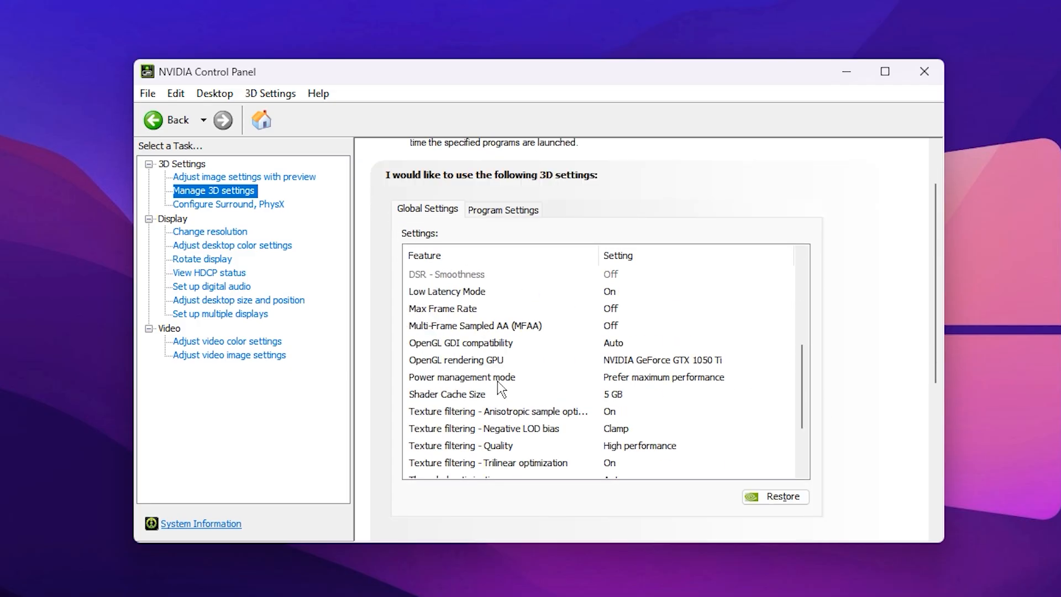
{"action": "left_click", "coordinate": [462, 377]}
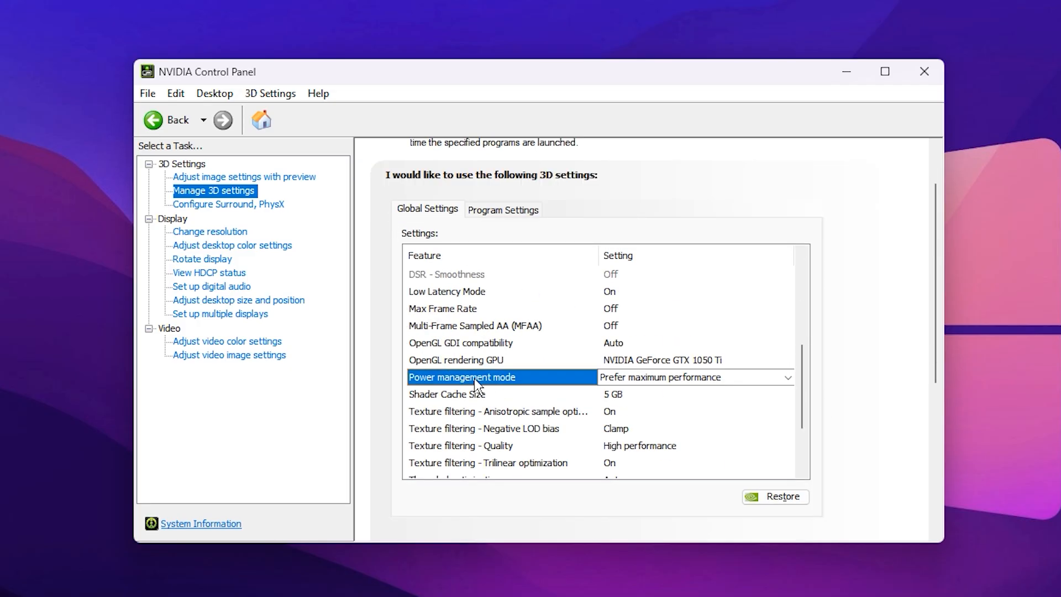
{"action": "left_click", "coordinate": [787, 377]}
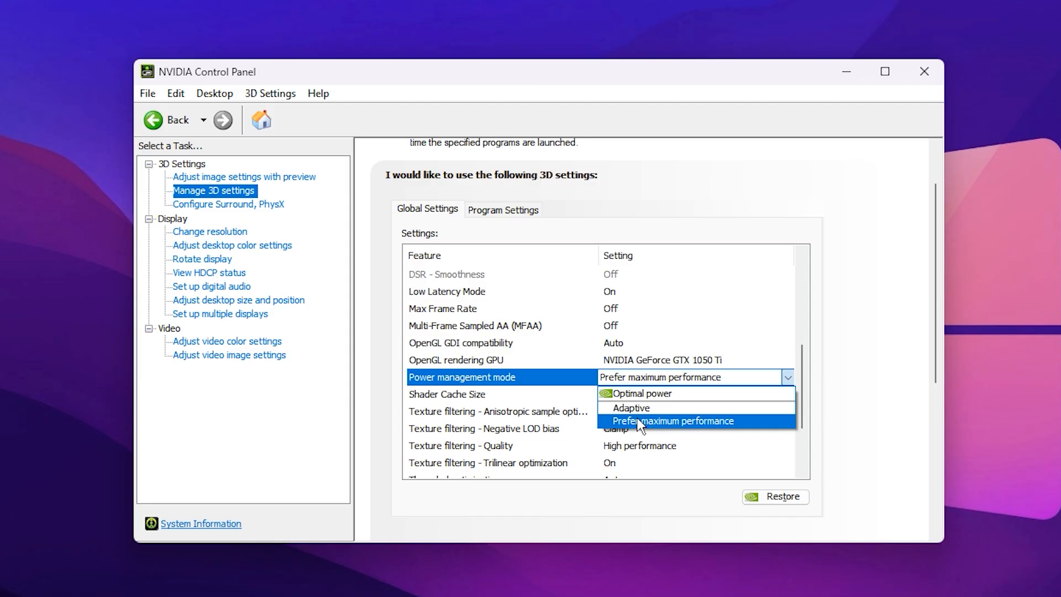
{"action": "left_click", "coordinate": [673, 420]}
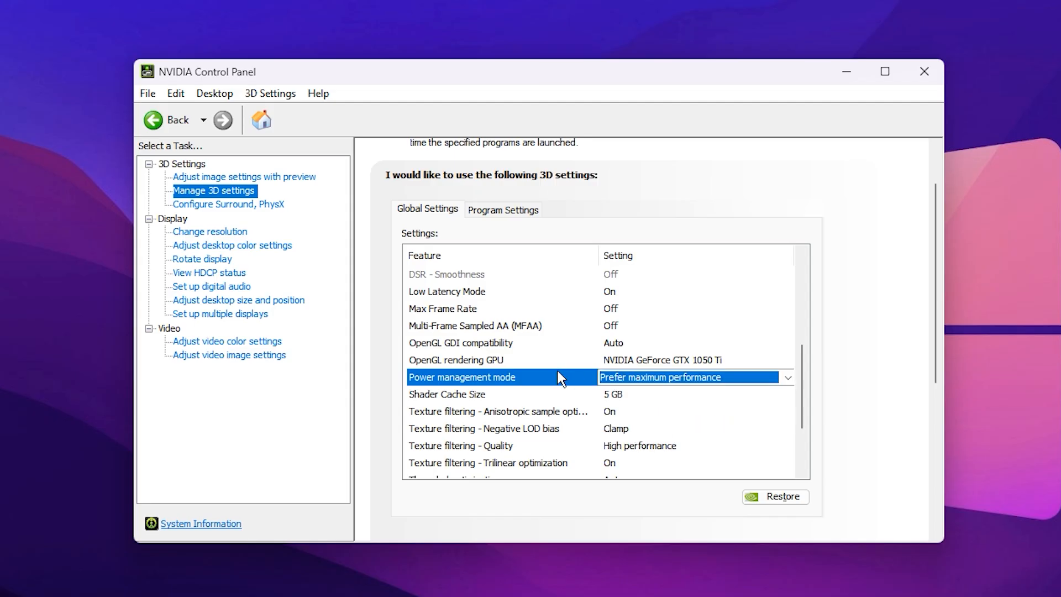
{"action": "mouse_move", "coordinate": [576, 385]}
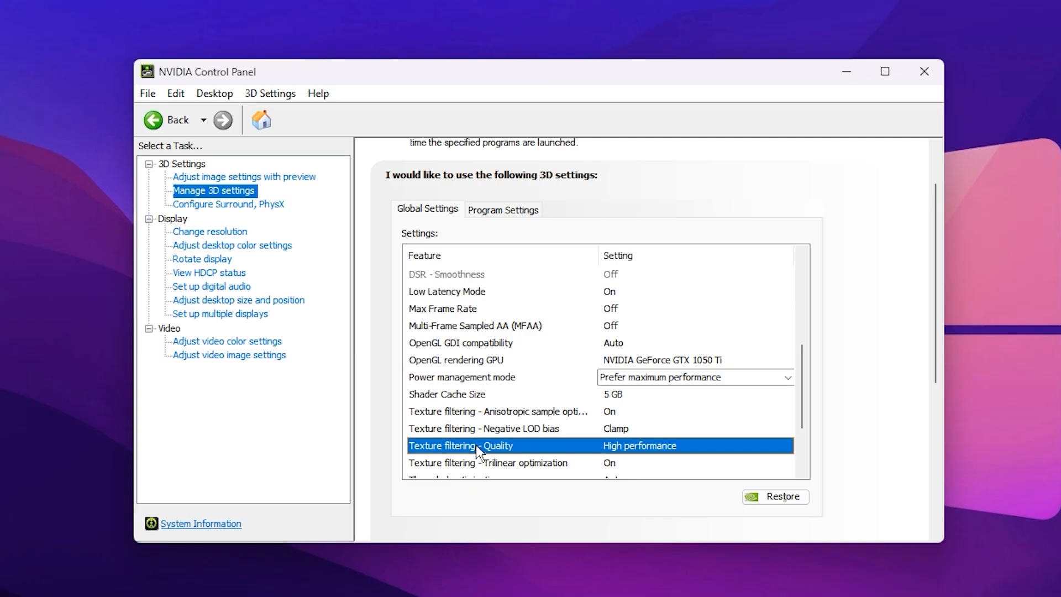
{"action": "left_click", "coordinate": [690, 446]}
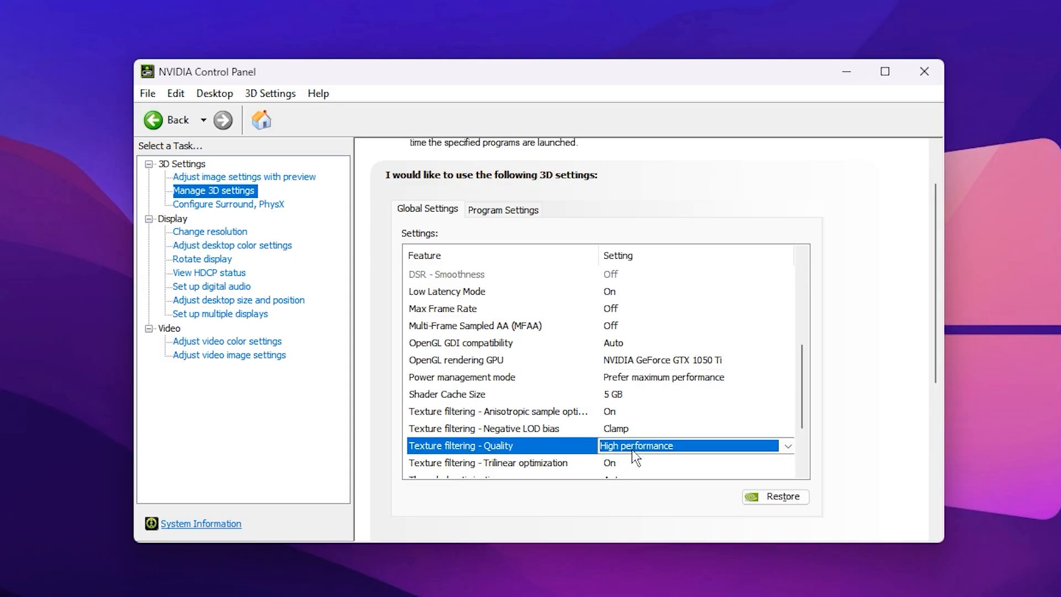
{"action": "left_click", "coordinate": [786, 446]}
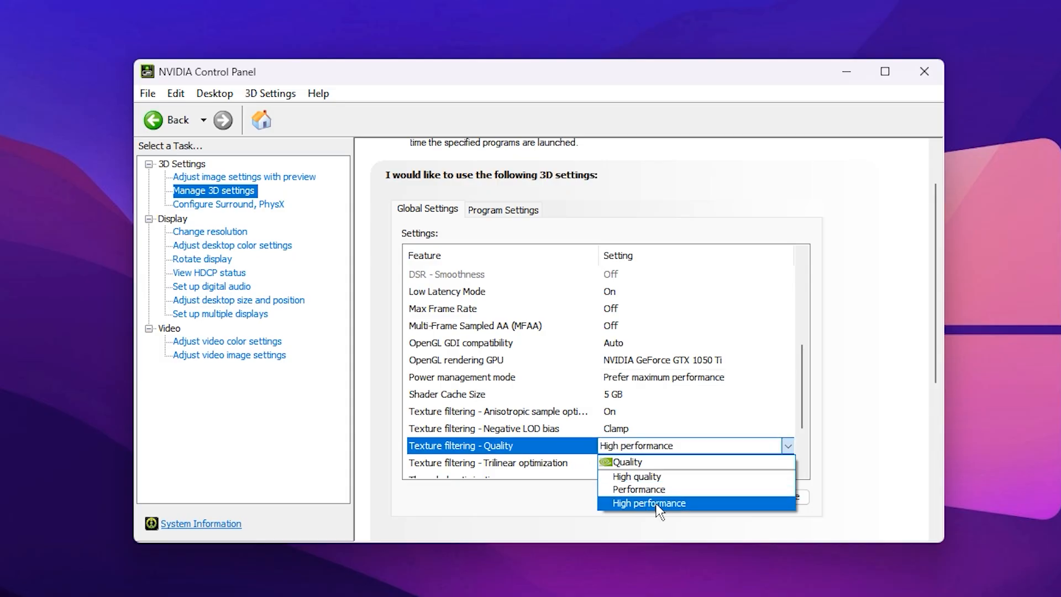
{"action": "mouse_move", "coordinate": [643, 511]}
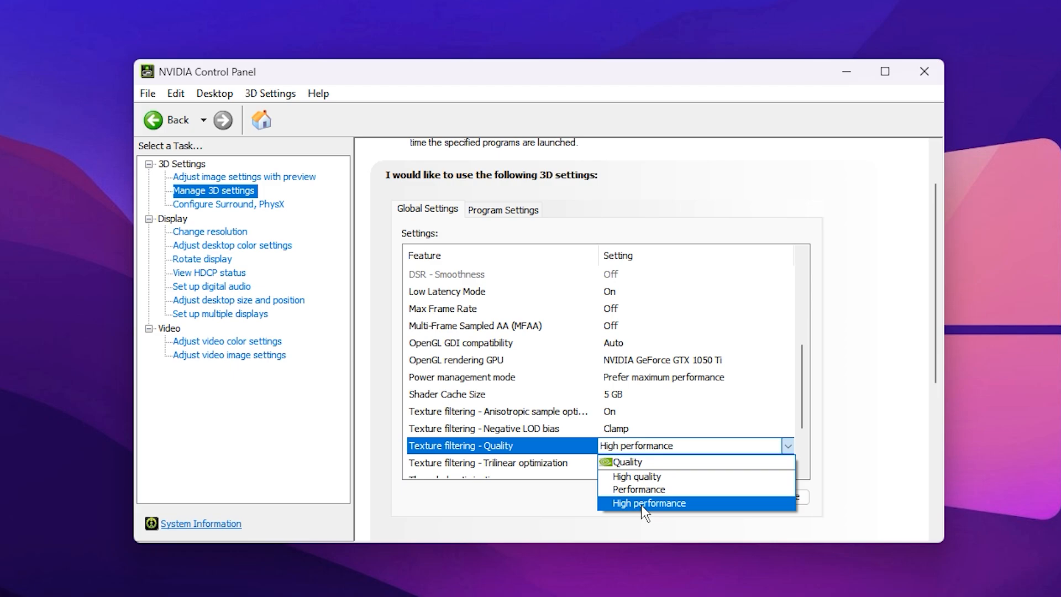
{"action": "mouse_move", "coordinate": [639, 512]}
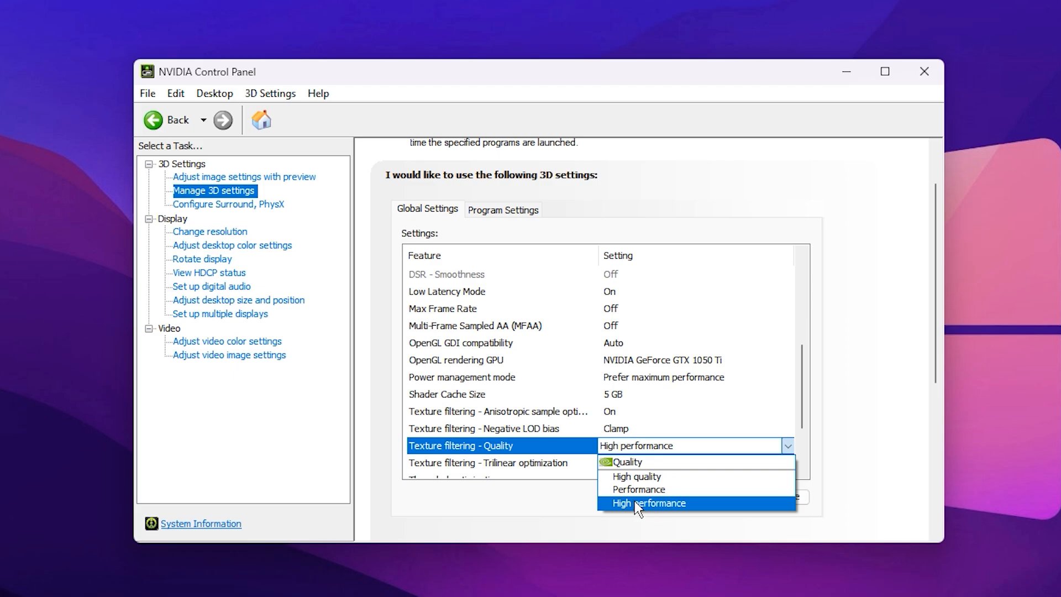
{"action": "left_click", "coordinate": [648, 503]}
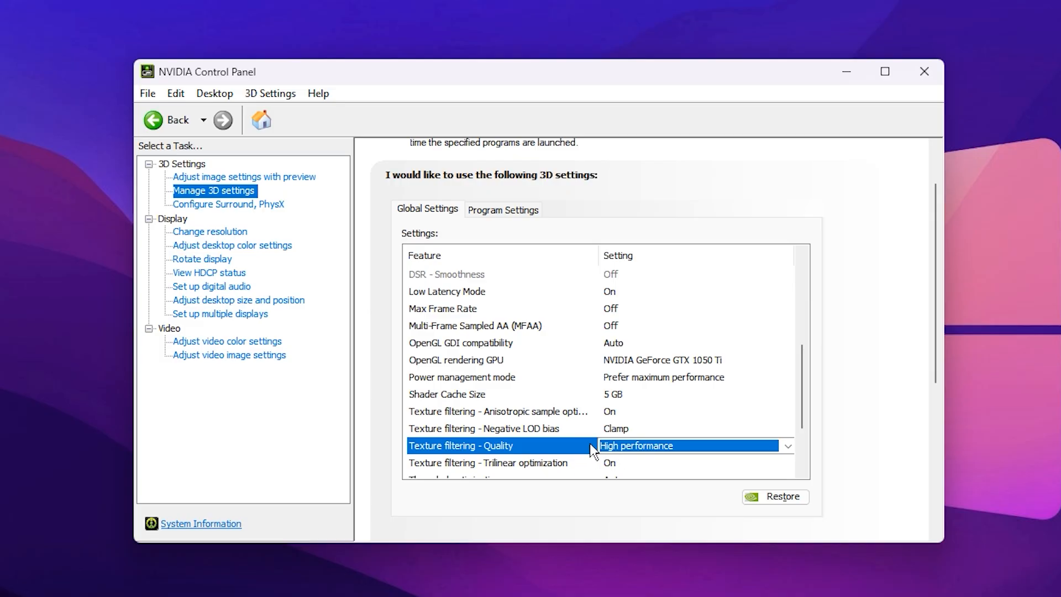
{"action": "scroll", "scroll_direction": "down", "scroll_amount": 3}
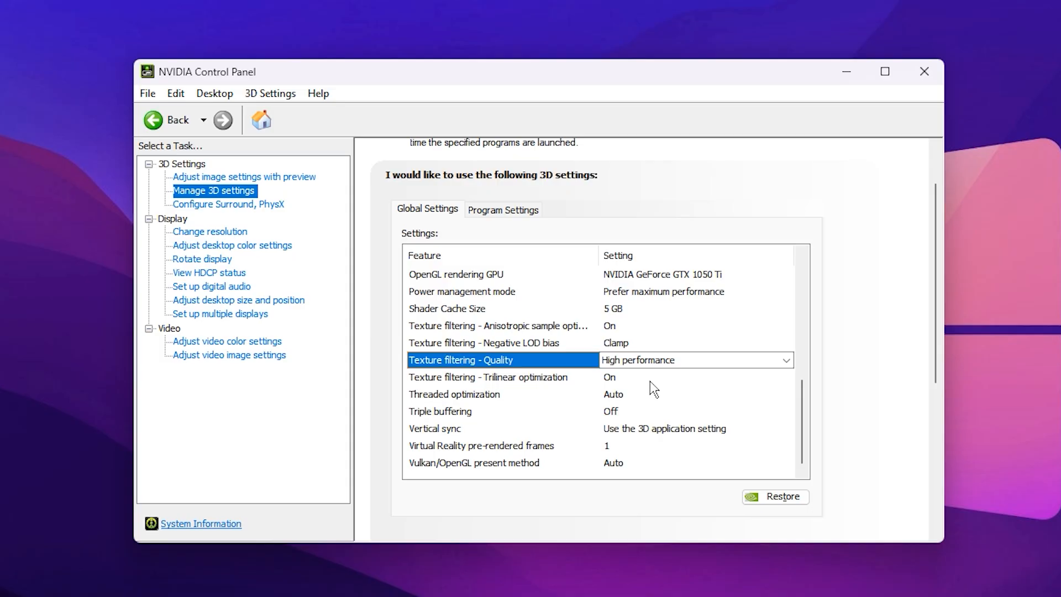
{"action": "mouse_move", "coordinate": [672, 441]}
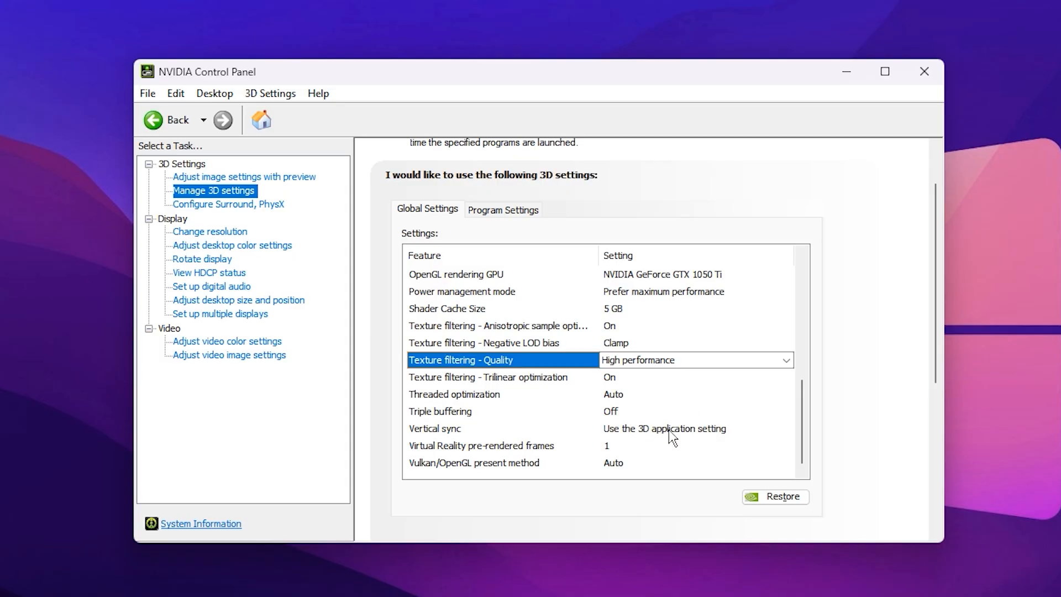
{"action": "mouse_move", "coordinate": [678, 438]}
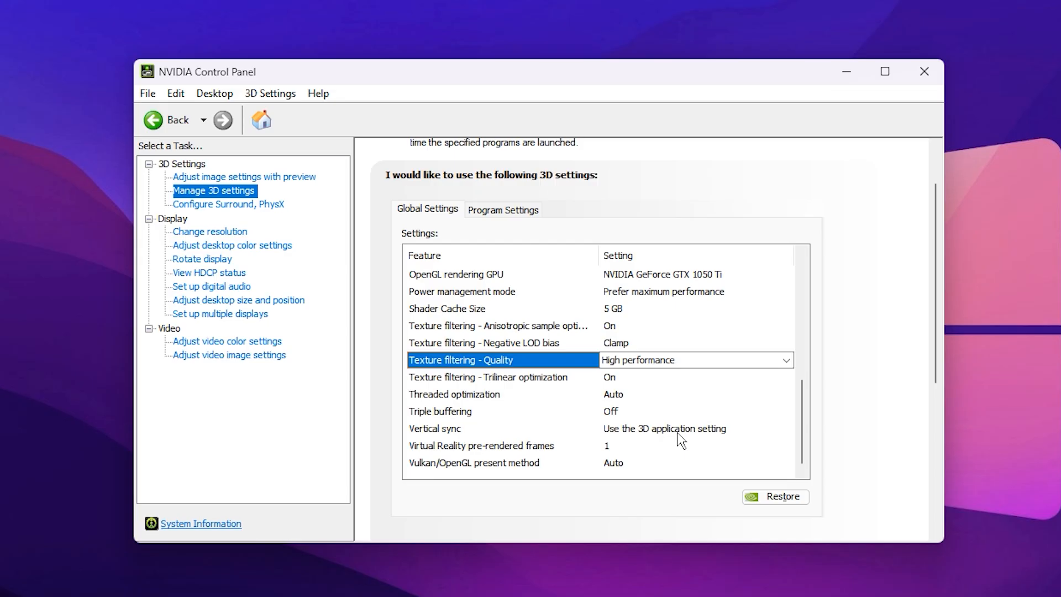
{"action": "mouse_move", "coordinate": [684, 433]}
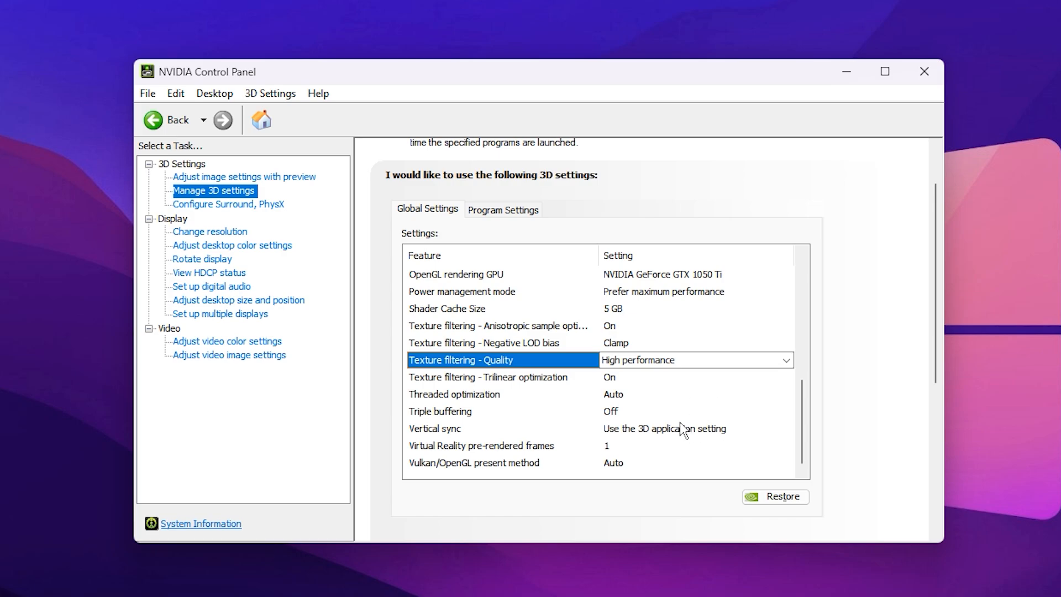
{"action": "mouse_move", "coordinate": [681, 444]}
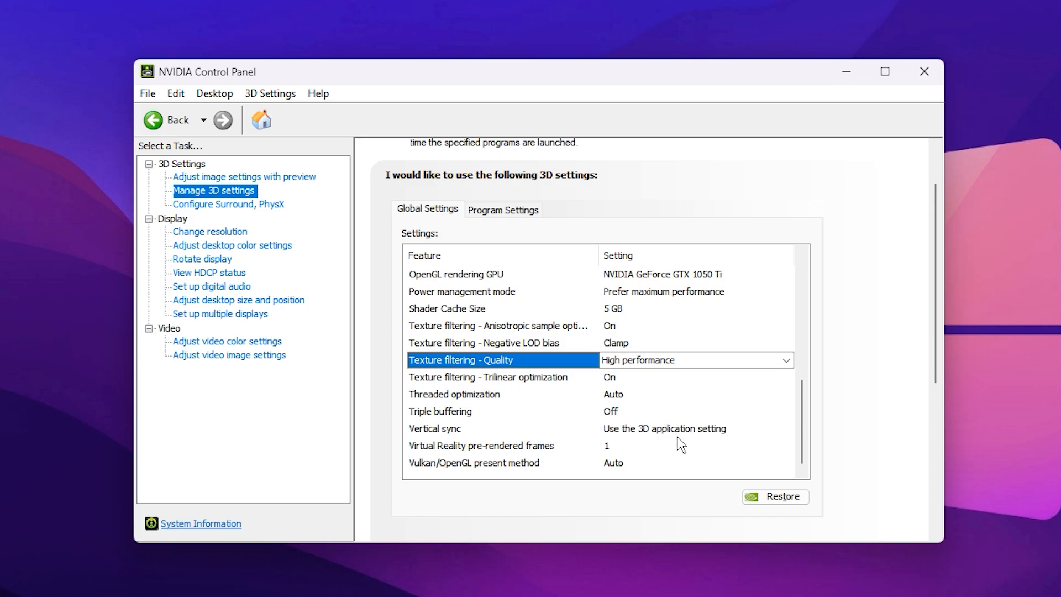